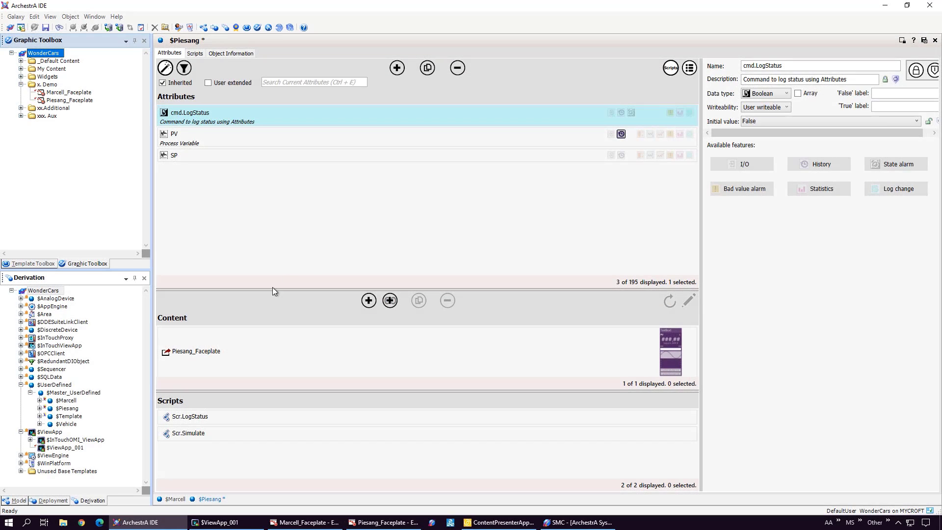
List the $Piesang template's derived instances and inspect its PV and cmd.LogStatus attributes.
left_click(66, 408)
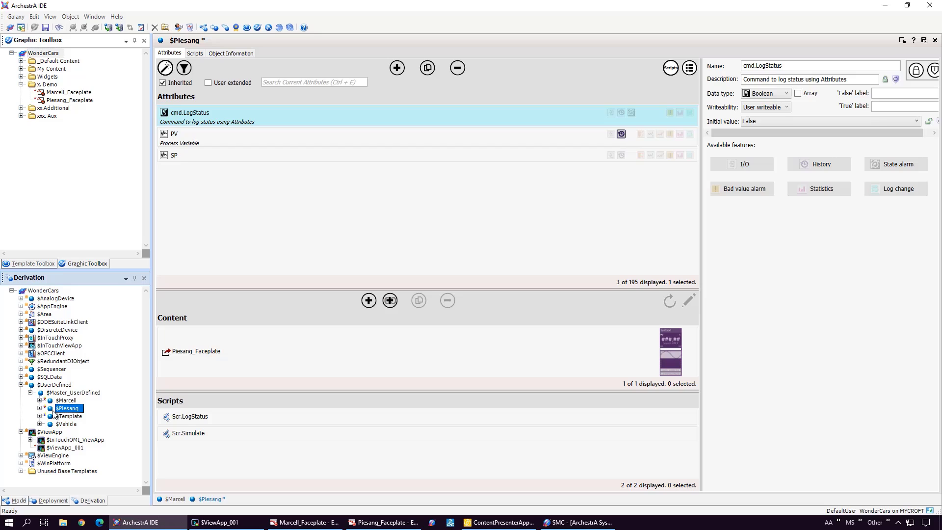
left_click(40, 400)
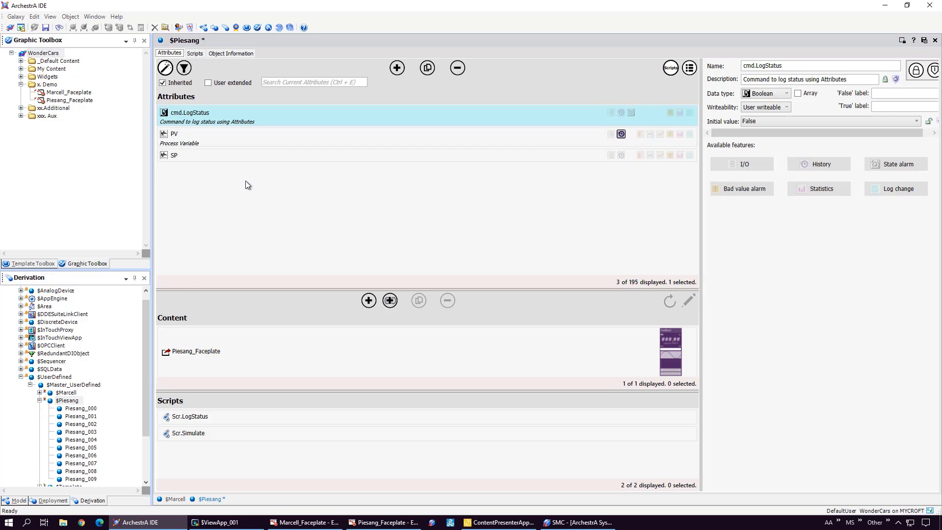
left_click(174, 155)
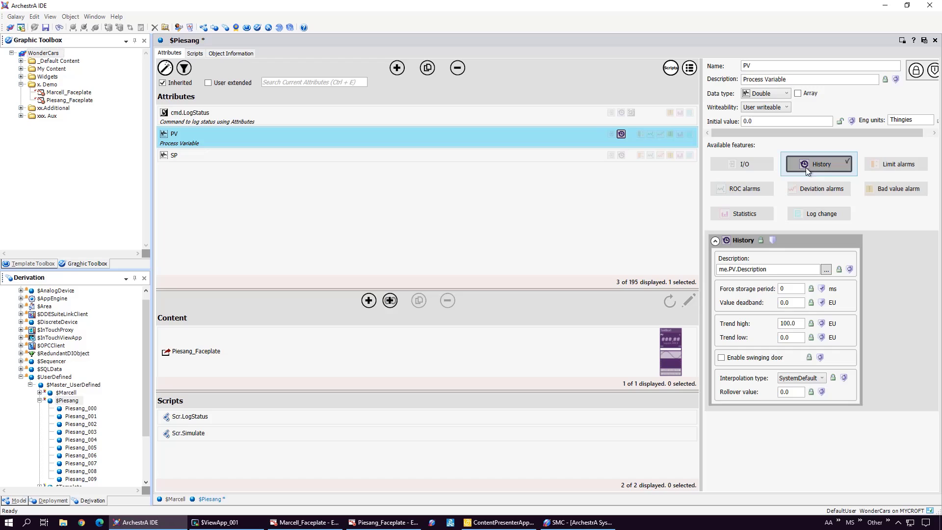
mouse_move(894, 164)
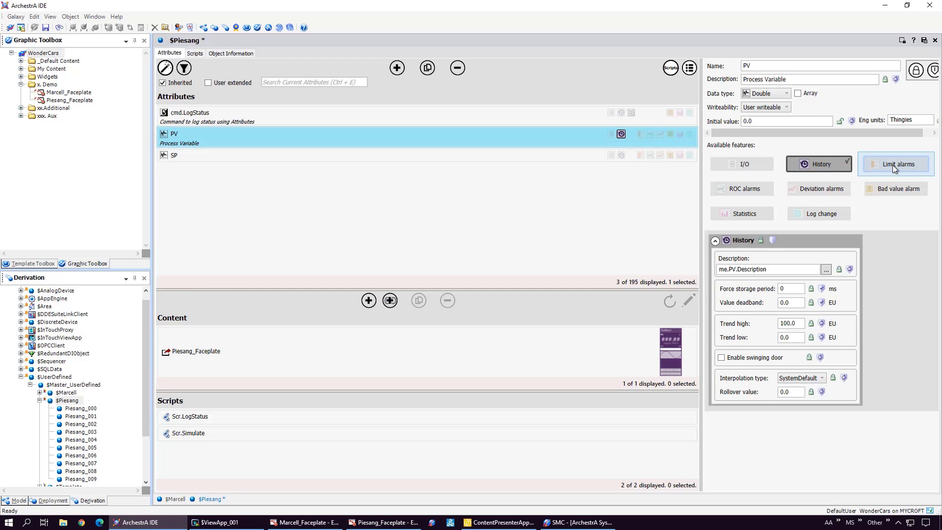
left_click(189, 117)
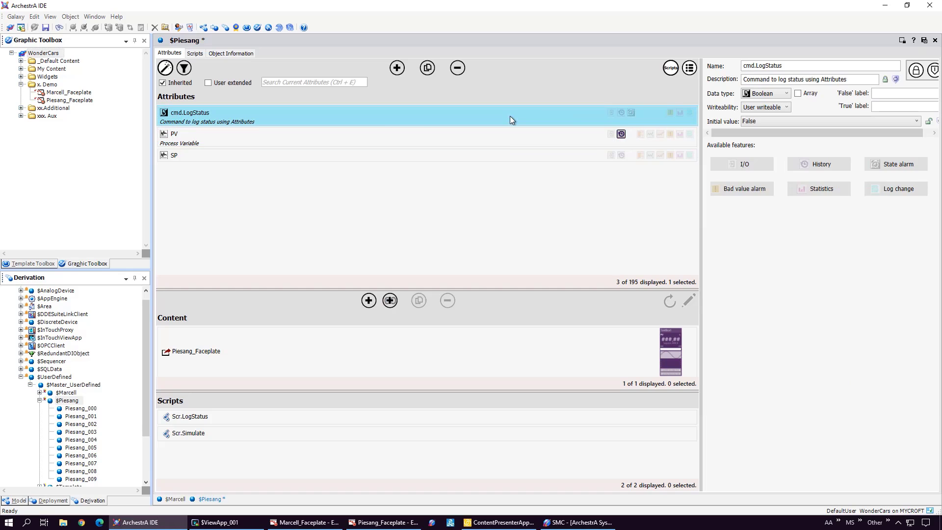
mouse_move(430, 361)
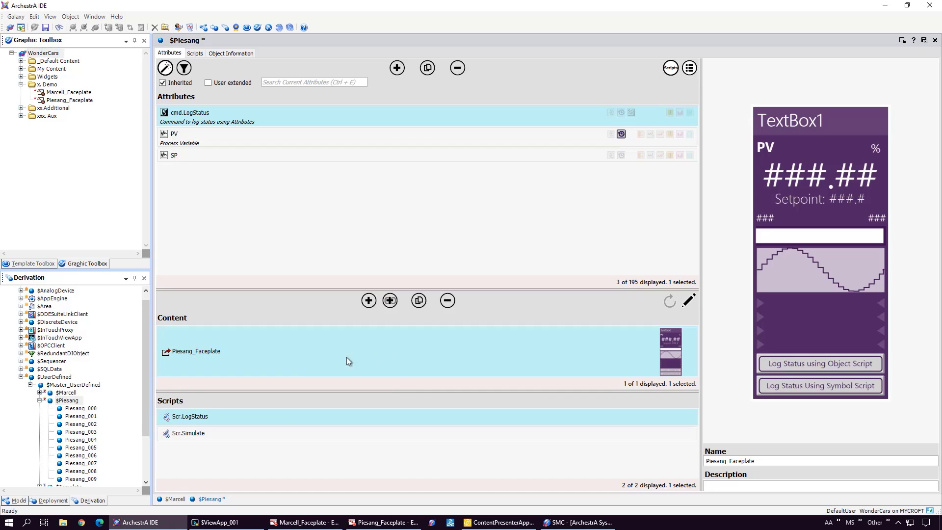
Open $Marcell, inspect PV_HI_ALARM_ENABLED and PV_LOLO_ALARM_ENABLED, and show wizard Choices and Options.
left_click(39, 393)
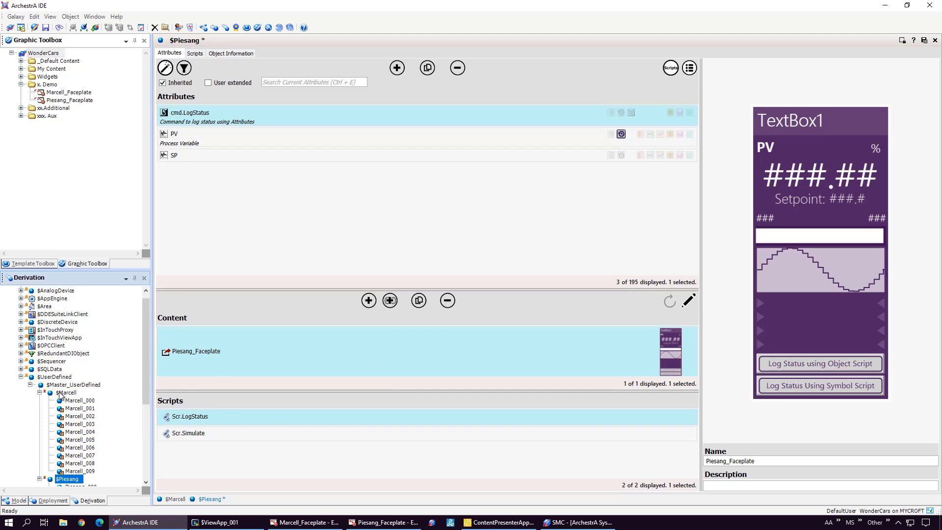
left_click(67, 392)
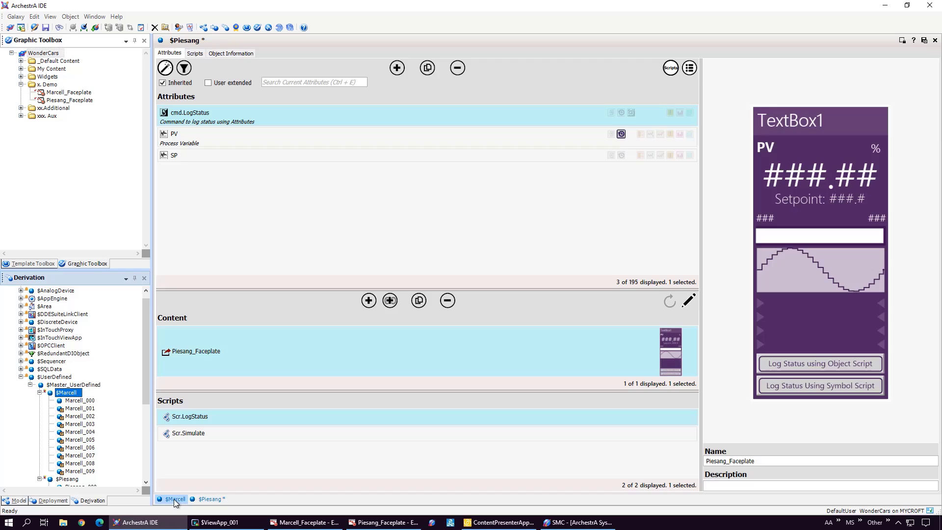
left_click(174, 498)
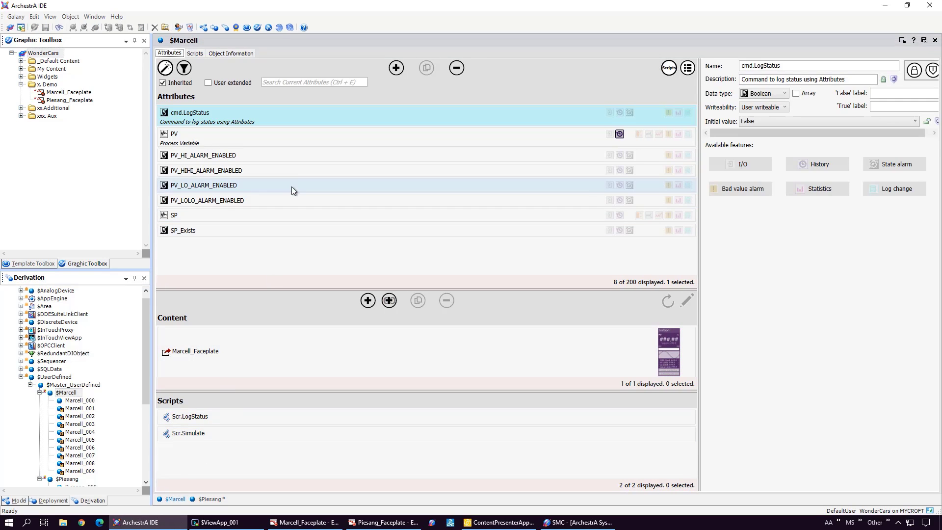
left_click(203, 155)
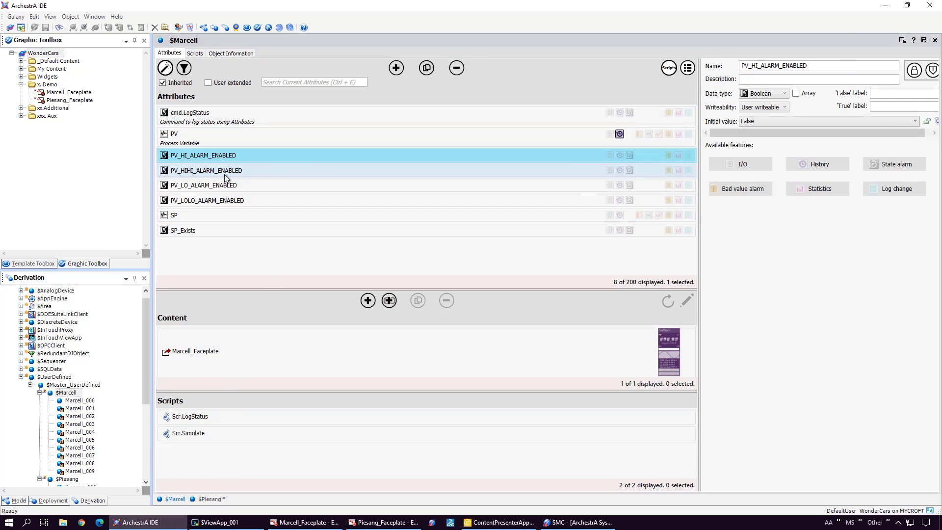
left_click(206, 200)
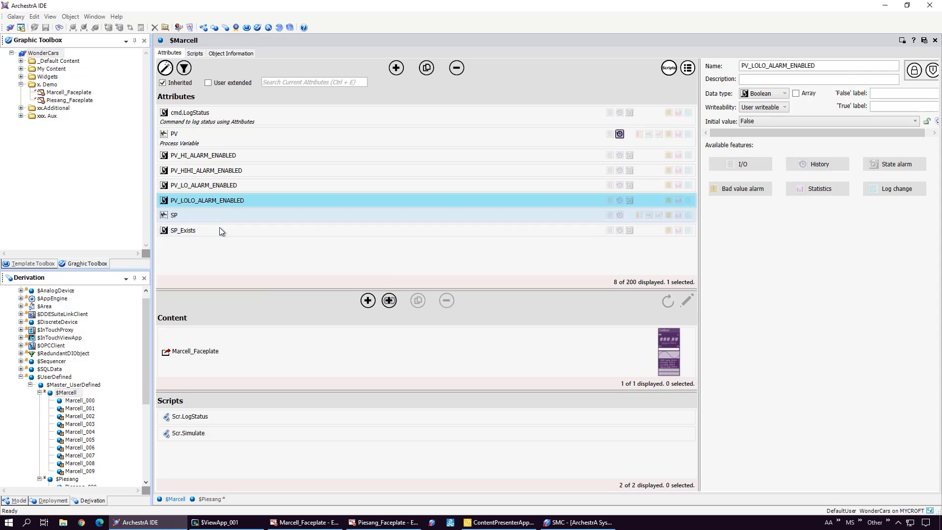
left_click(183, 230)
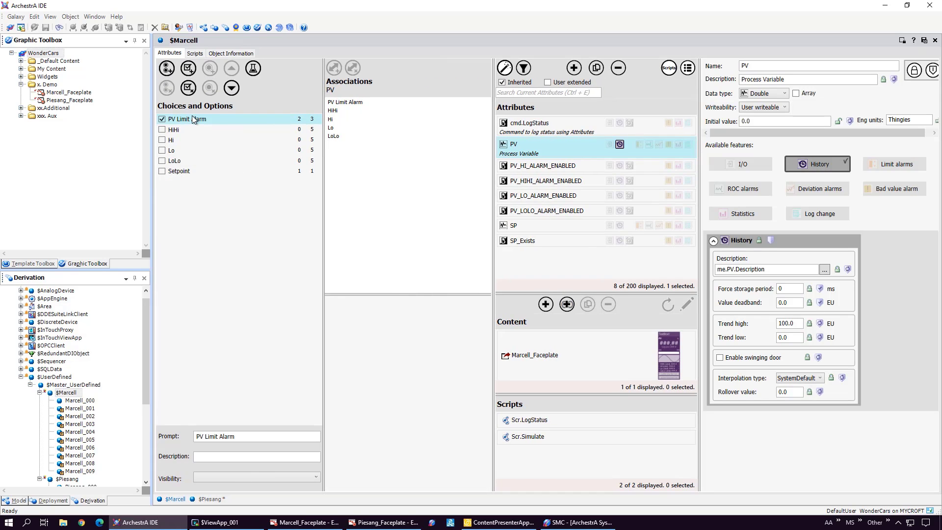
View PV Limit Alarm's PV association settings: limit alarms on, Hi 75, HiHi 90, Lo 25.
left_click(183, 119)
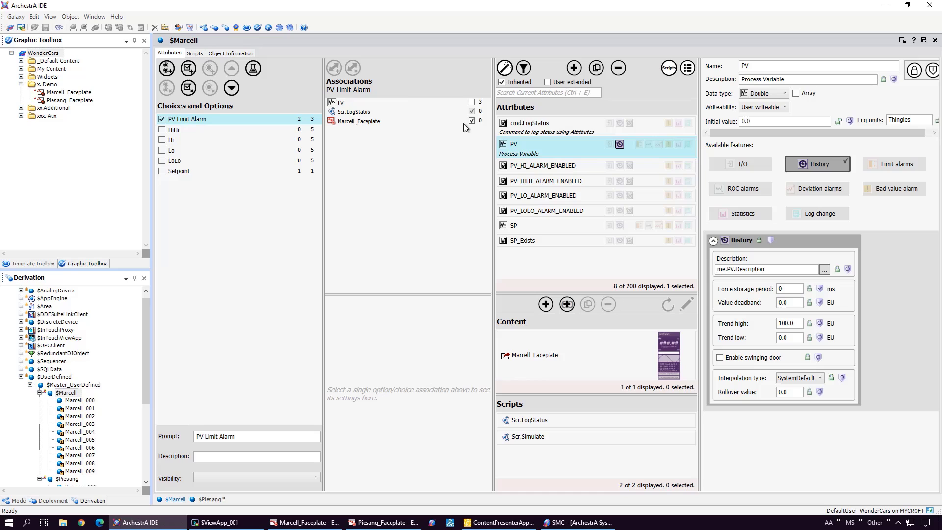
left_click(340, 101)
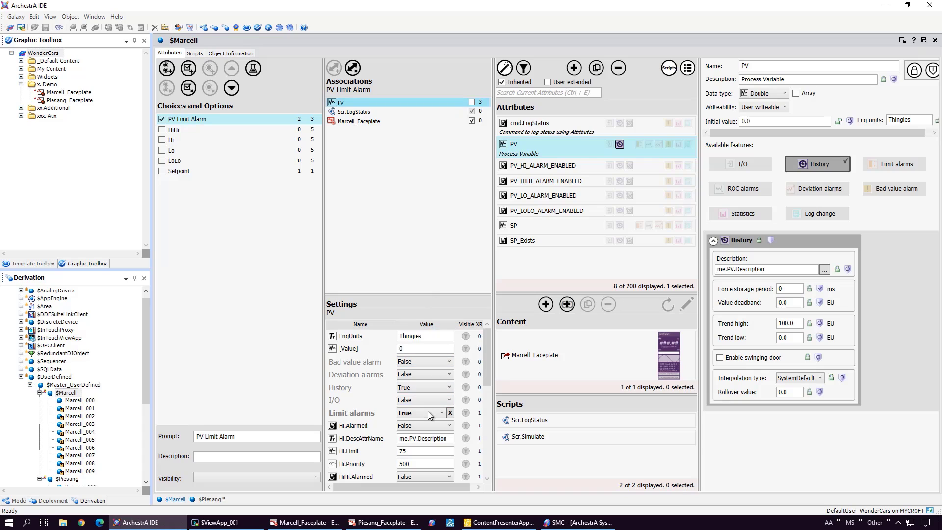
scroll("down", 3)
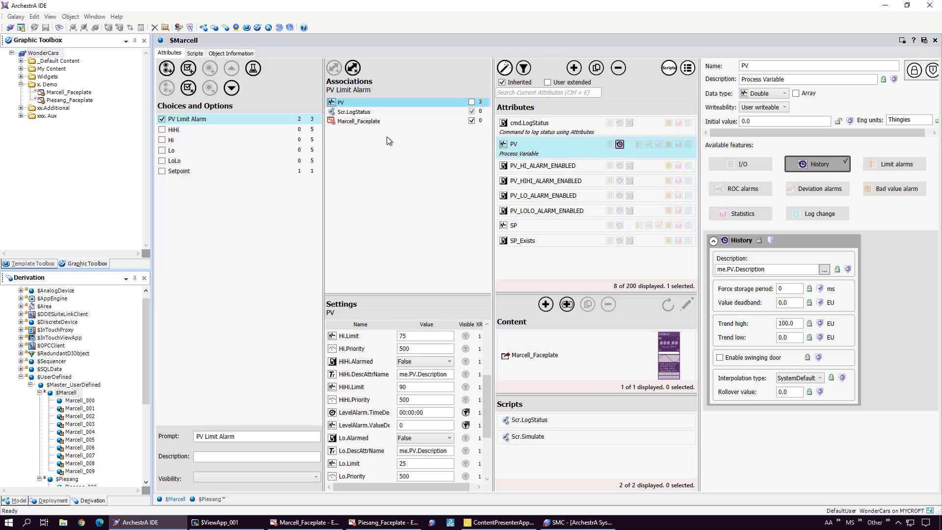
mouse_move(203, 129)
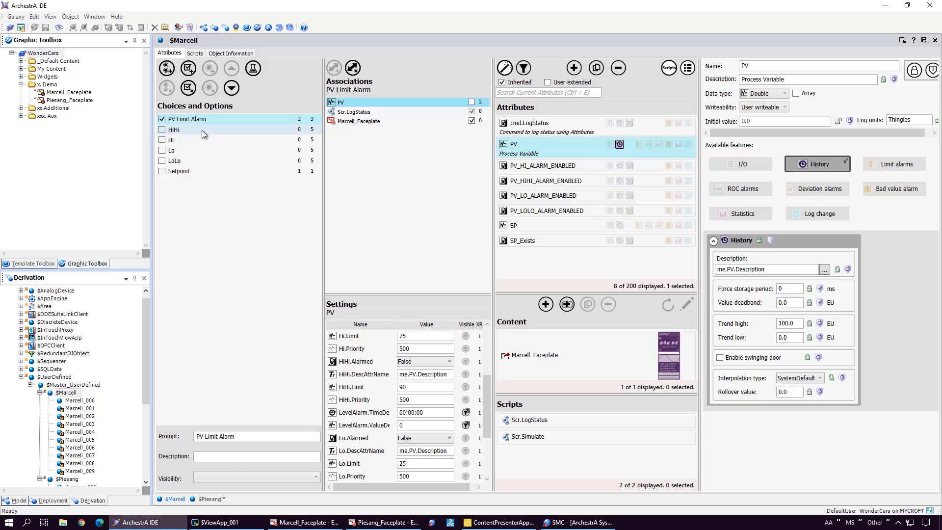
Confirm HiHi enables PV's HiHi alarm and sets PV_HIHI_ALARM_ENABLED True, then select Hi.
left_click(174, 129)
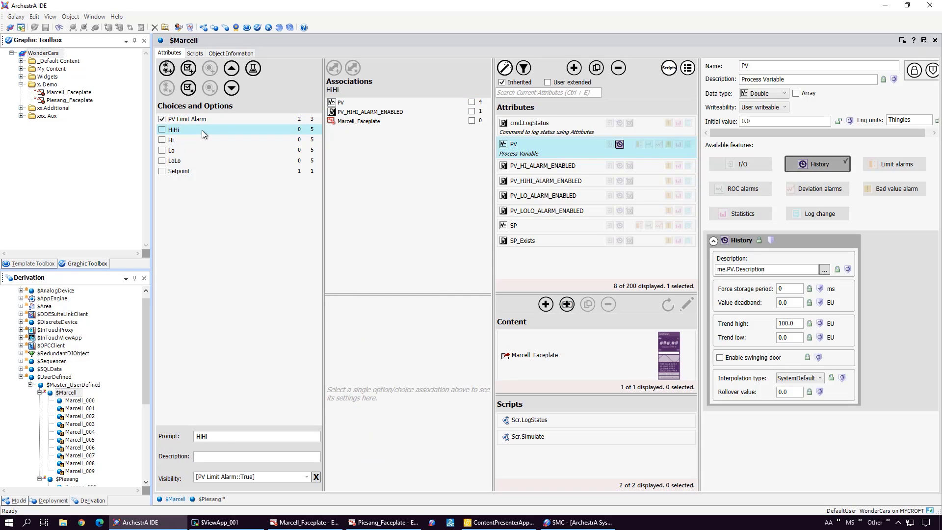
left_click(341, 101)
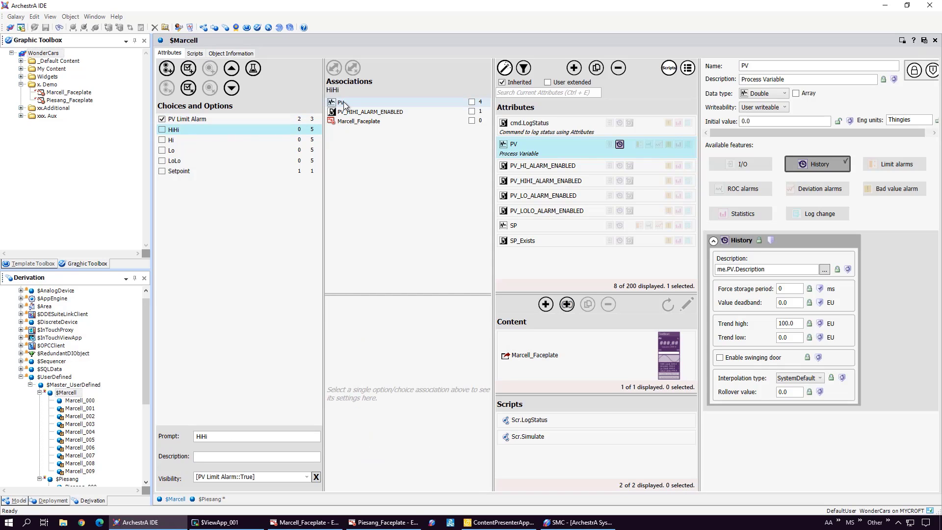
left_click(341, 102)
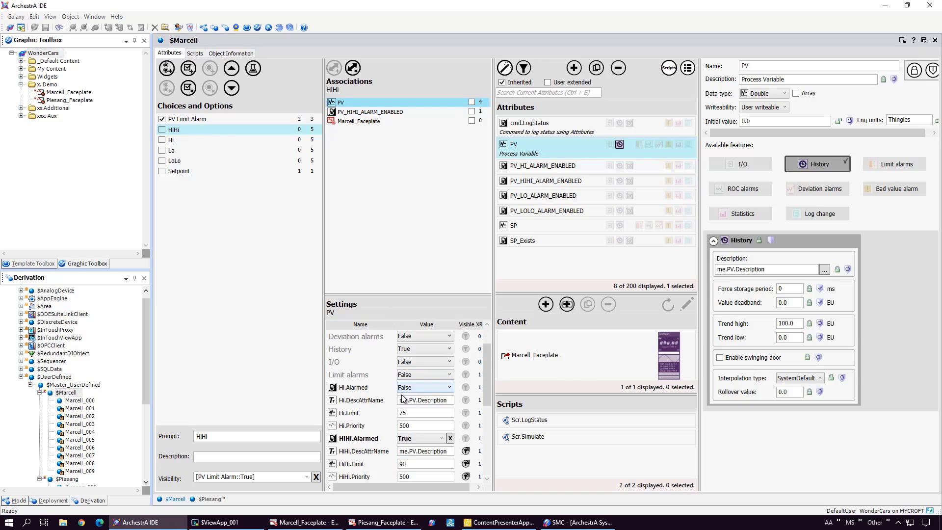
scroll("down", 3)
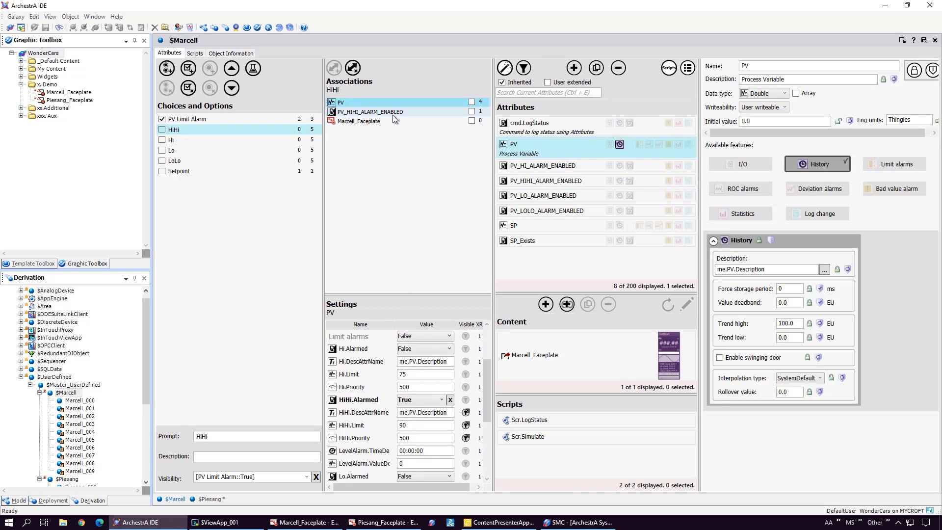
left_click(371, 112)
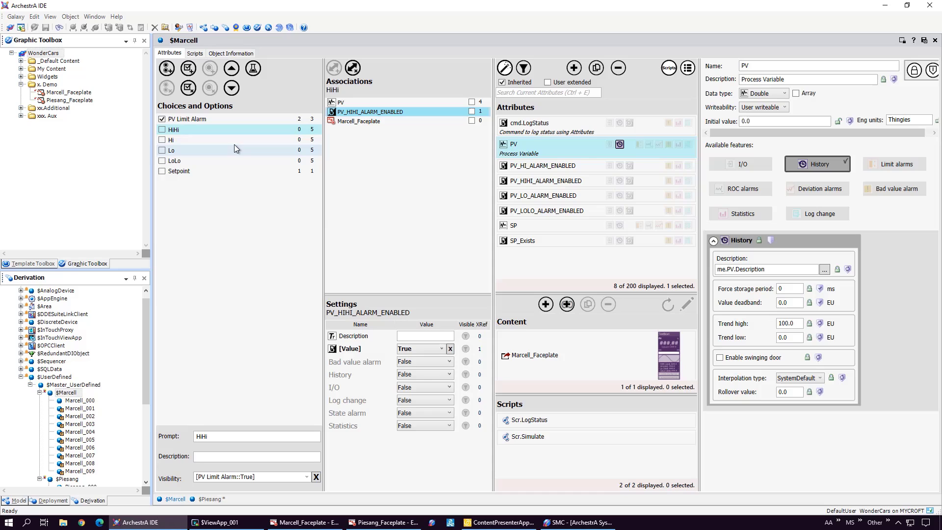
left_click(173, 139)
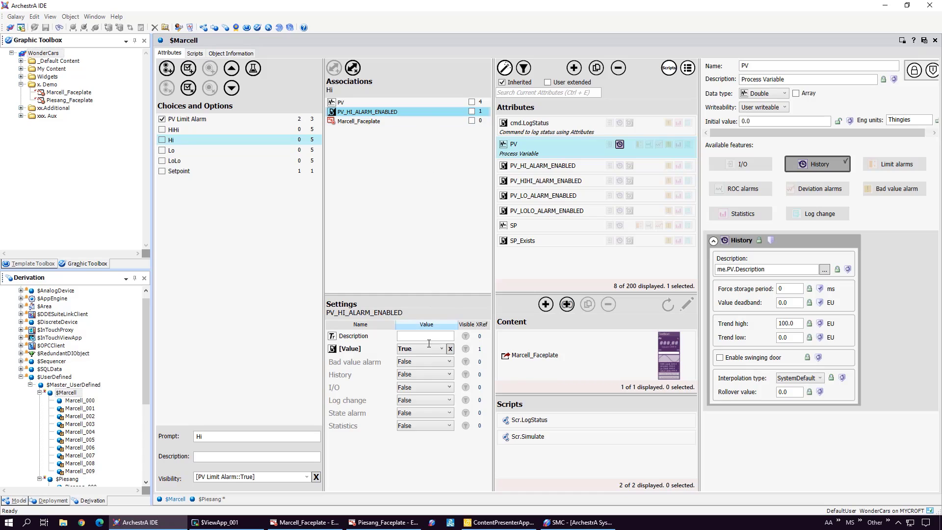
Review the Hi option's PV settings, then the Lo option's PV_LO_ALARM_ENABLED and Alarmed settings.
left_click(342, 101)
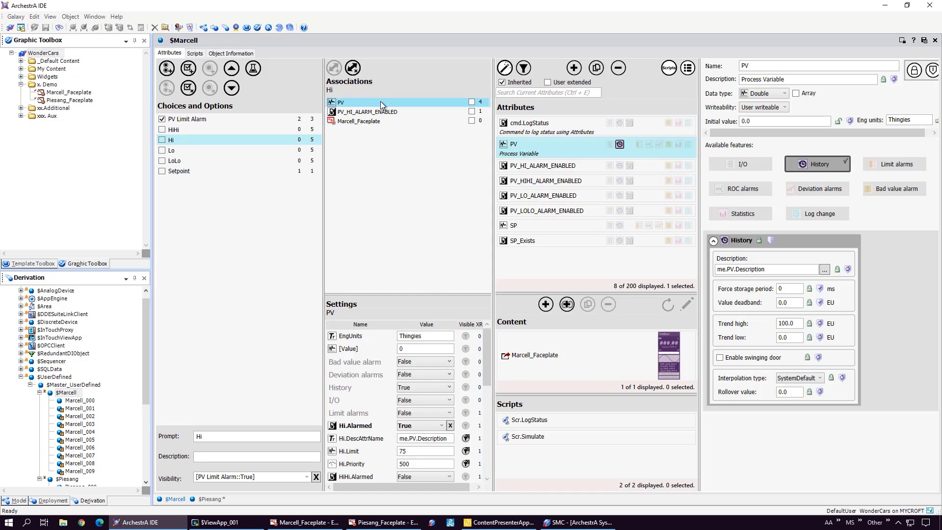
scroll("down", 3)
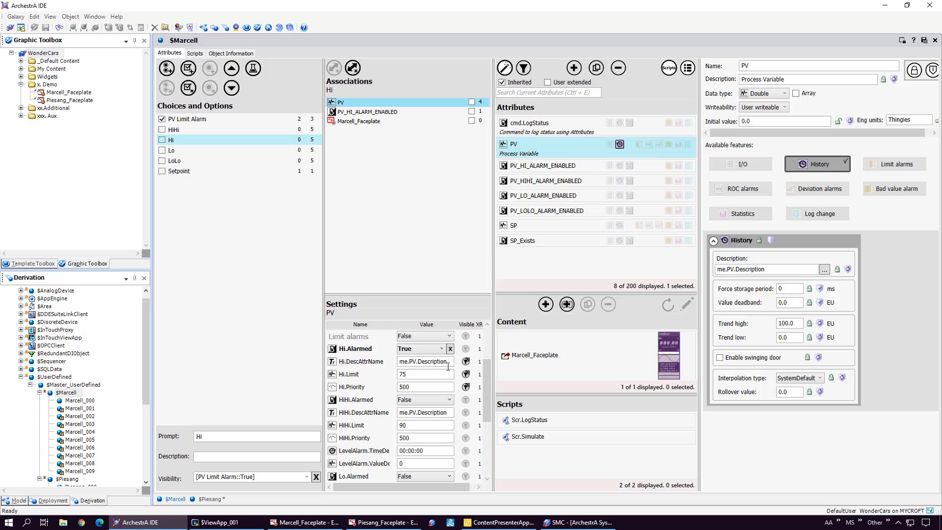
left_click(174, 150)
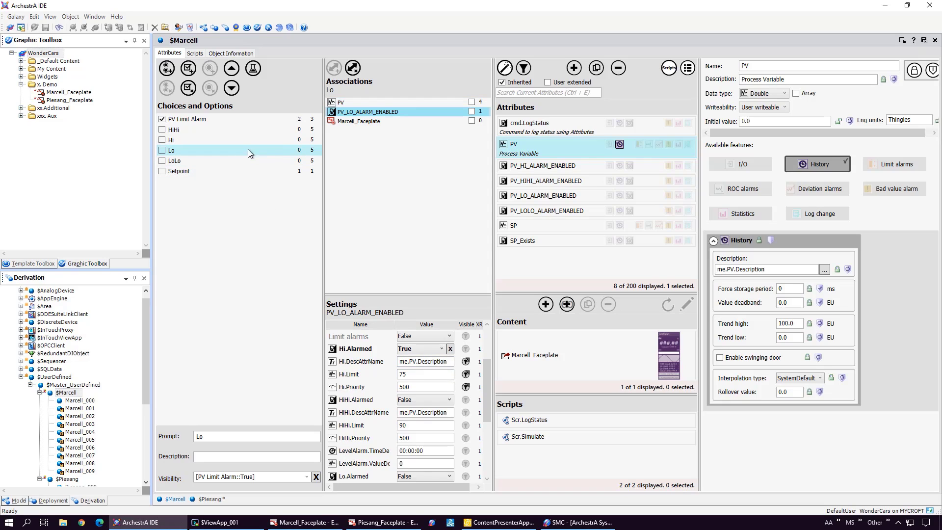
left_click(340, 101)
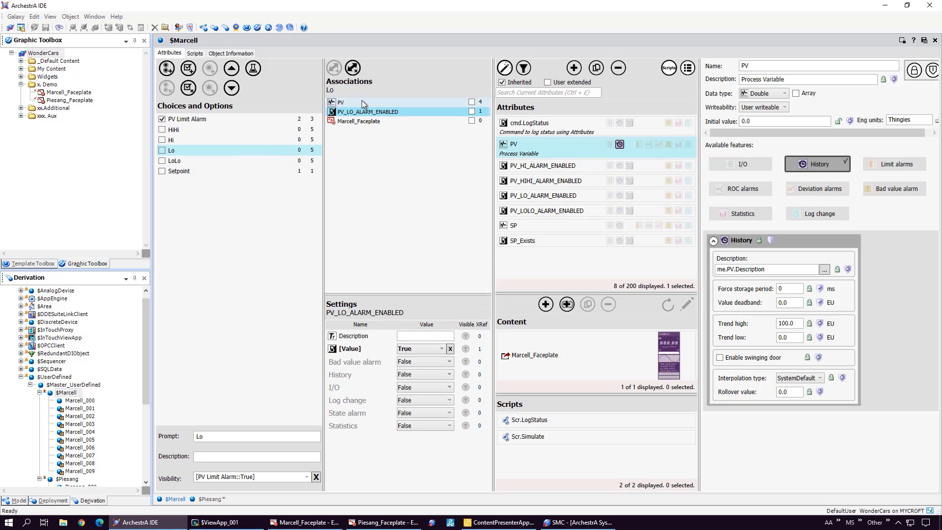
mouse_move(356, 268)
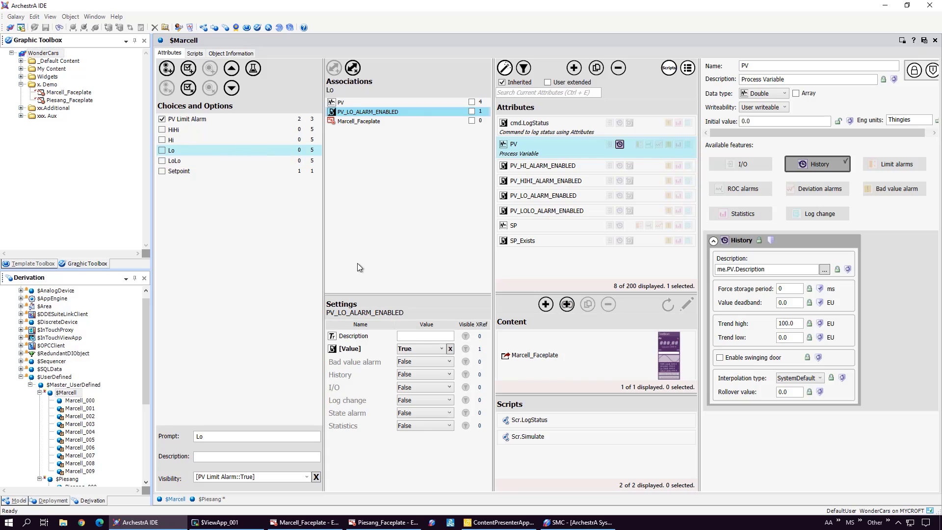
mouse_move(402, 193)
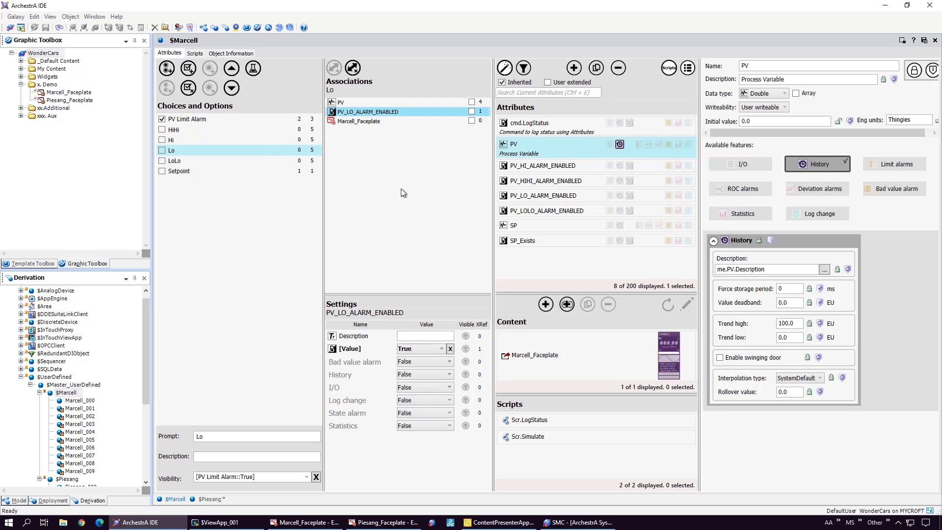
left_click(341, 102)
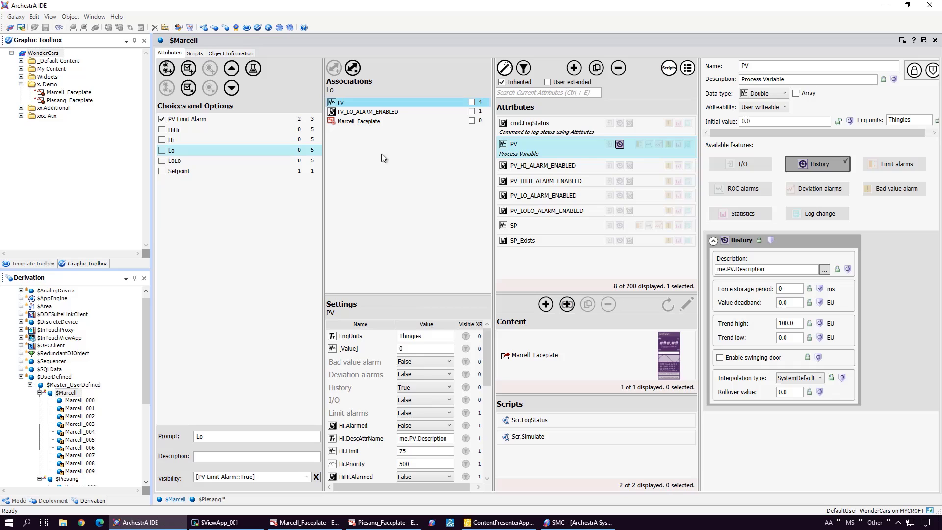
scroll("down", 3)
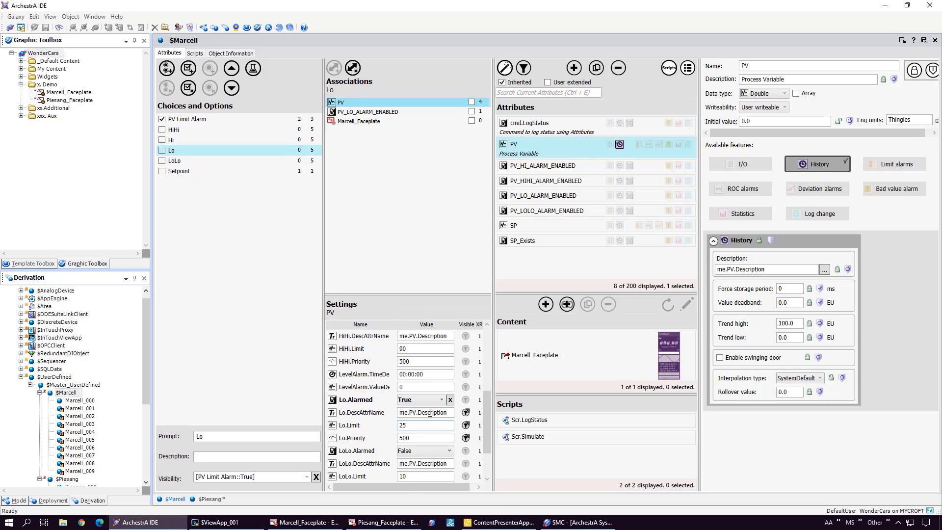
Check the LoLo option's PV alarm settings are True, then select the Setpoint choice.
left_click(174, 160)
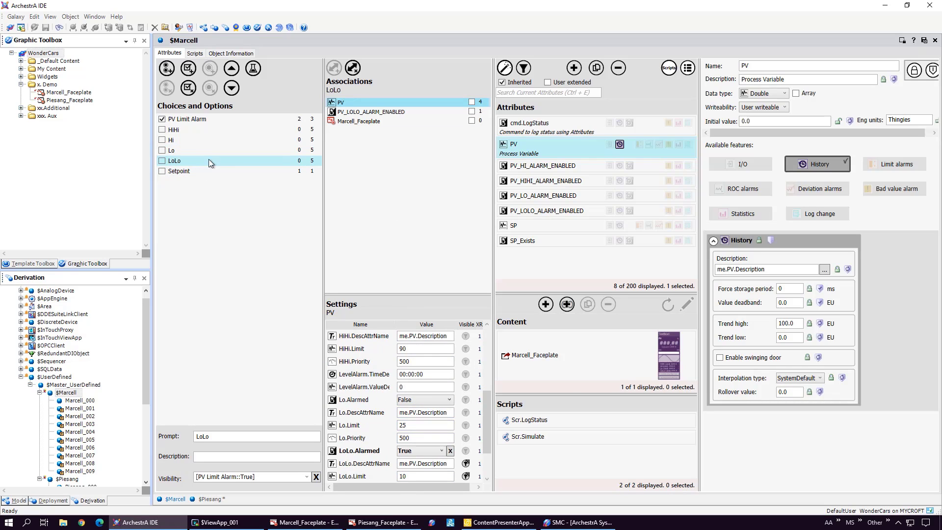
left_click(371, 112)
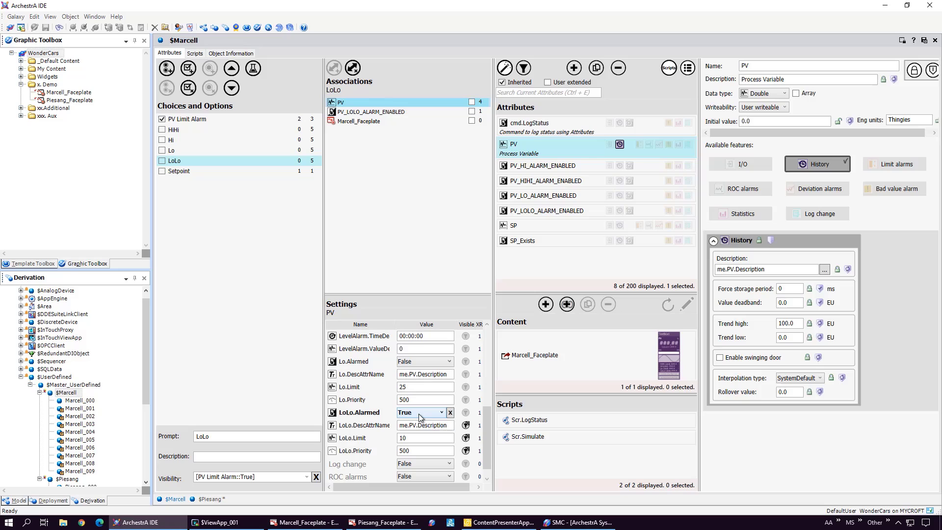
left_click(179, 171)
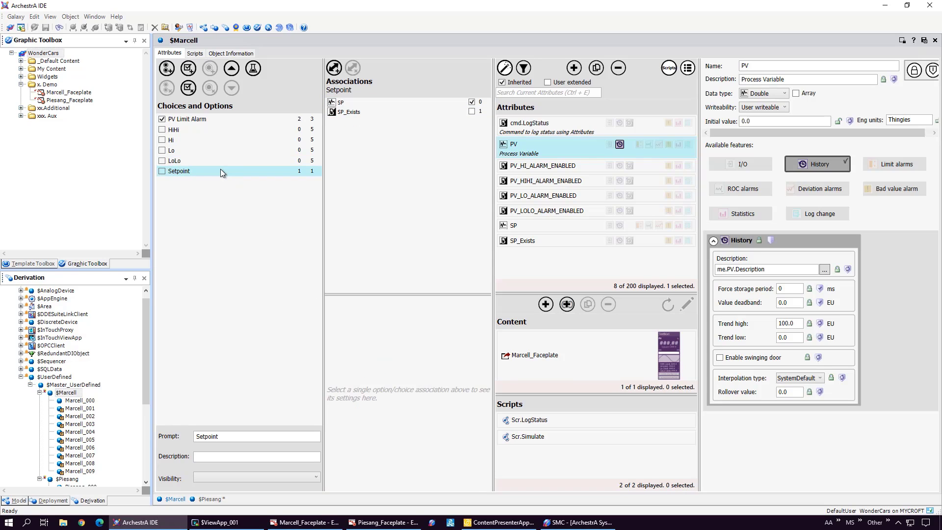
View the SP_Exists association settings under Setpoint, where [Value] is True.
left_click(348, 112)
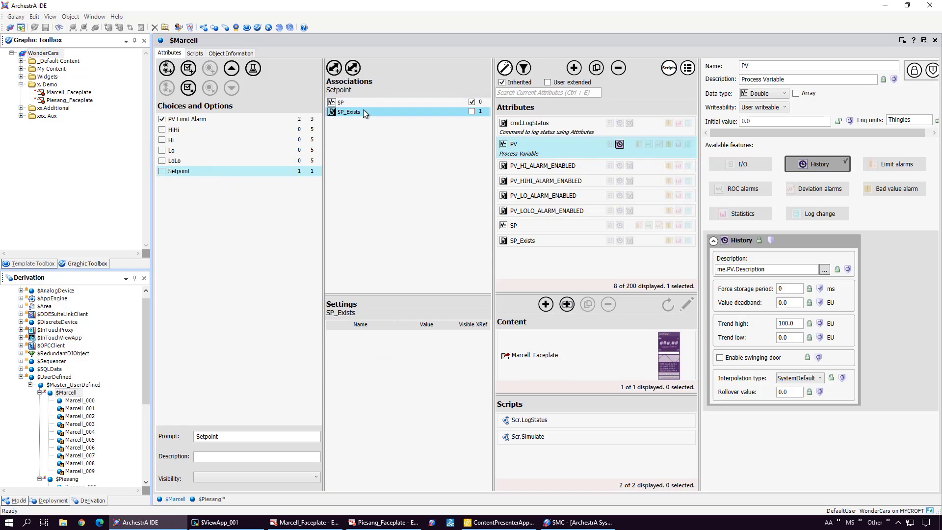
left_click(349, 112)
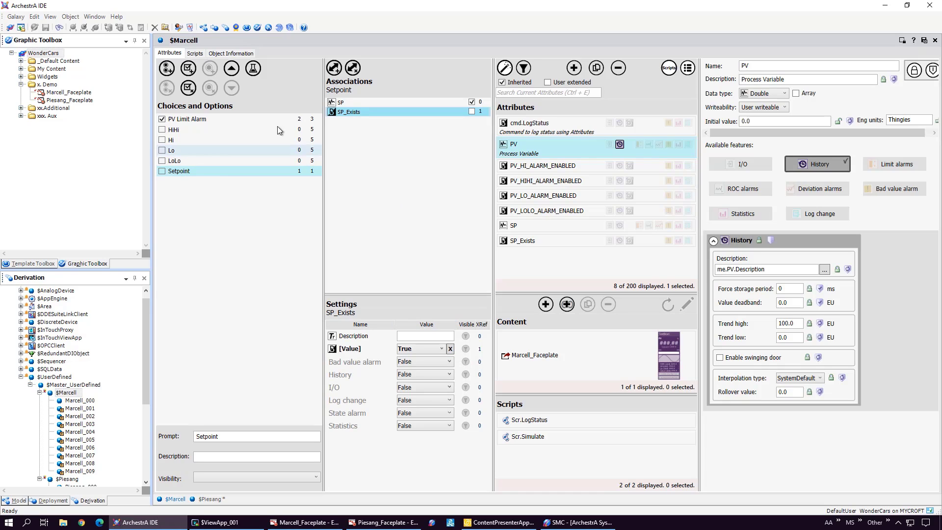
mouse_move(194, 53)
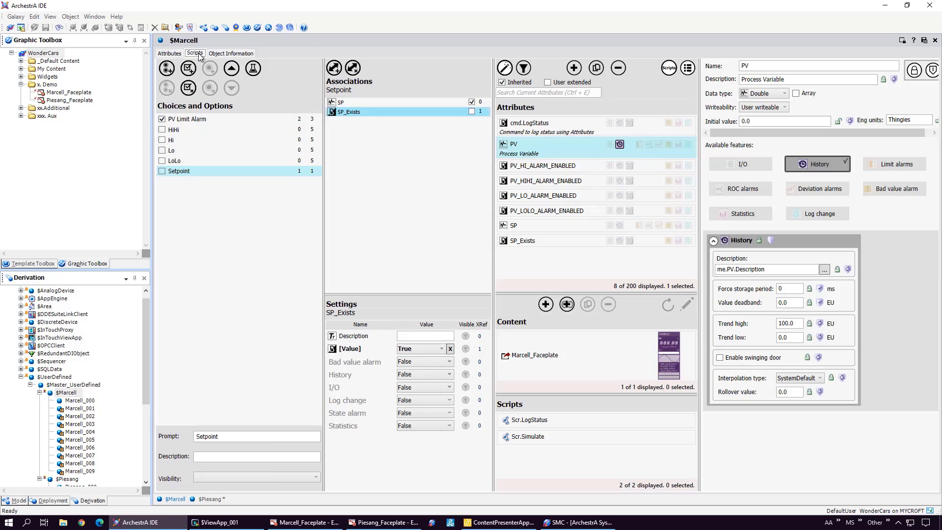
View the Scr.LogStatus alarm-logging script, then switch to the Marcell_Faceplate graphic.
left_click(195, 54)
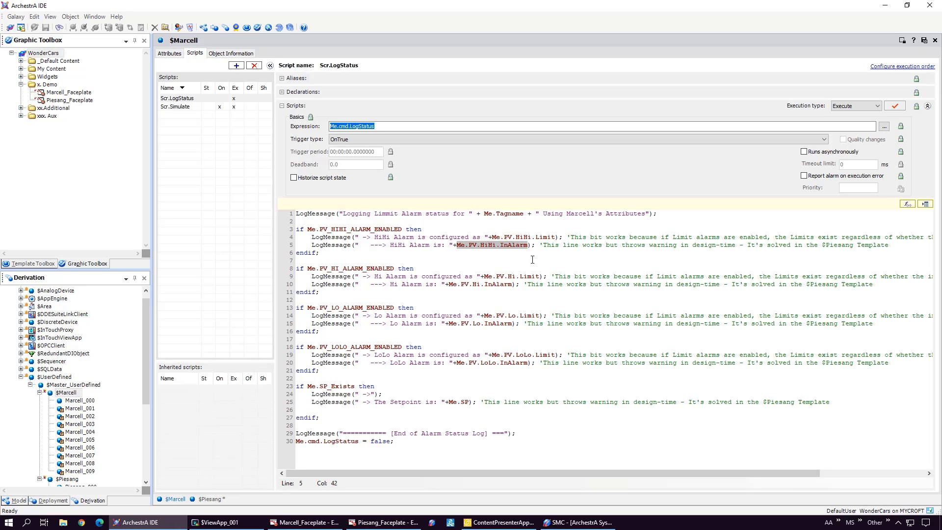
mouse_move(324, 513)
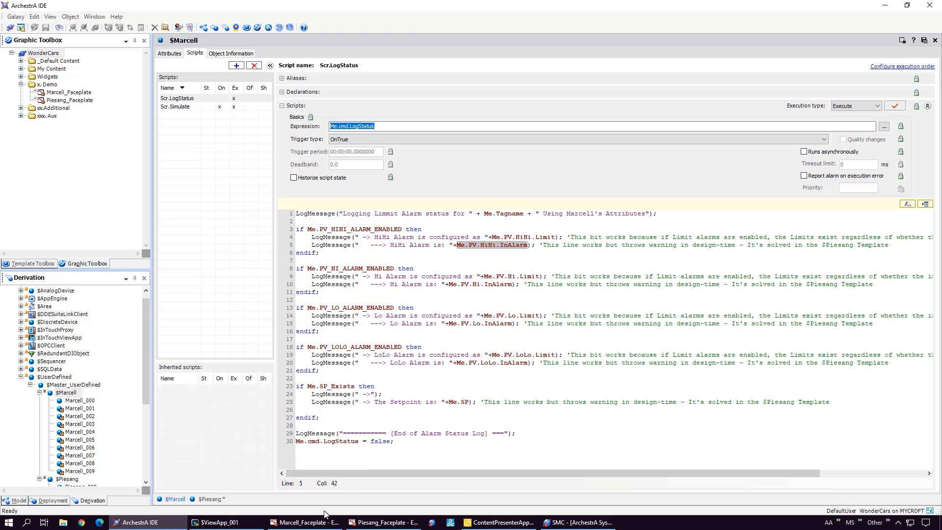
left_click(304, 522)
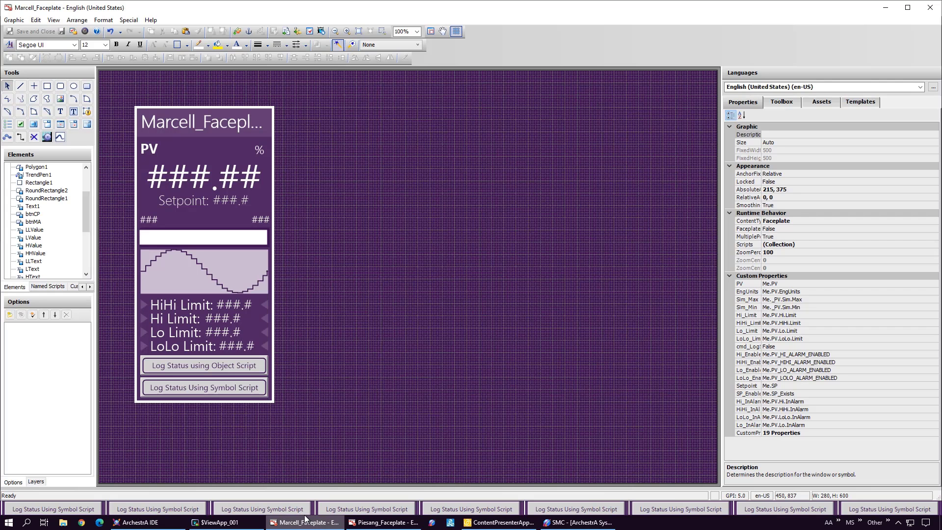
mouse_move(784, 318)
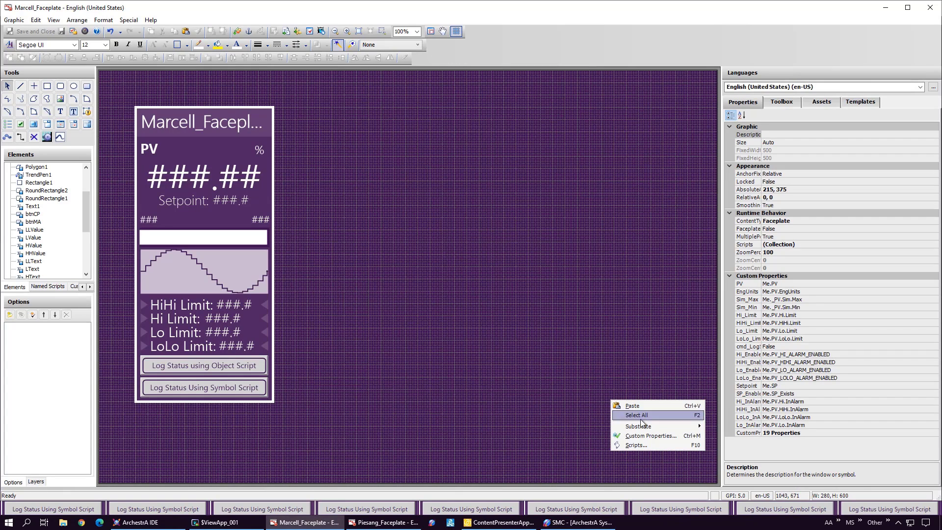
left_click(650, 436)
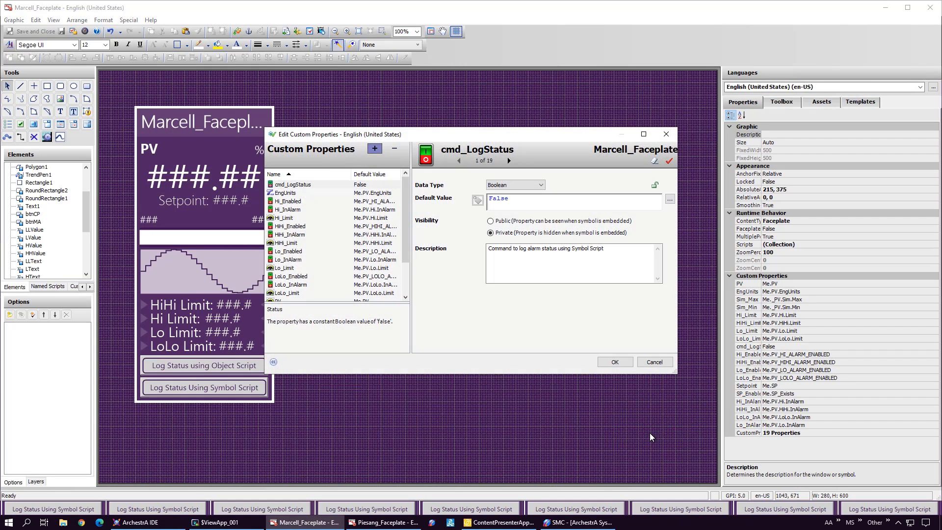
scroll("down", 3)
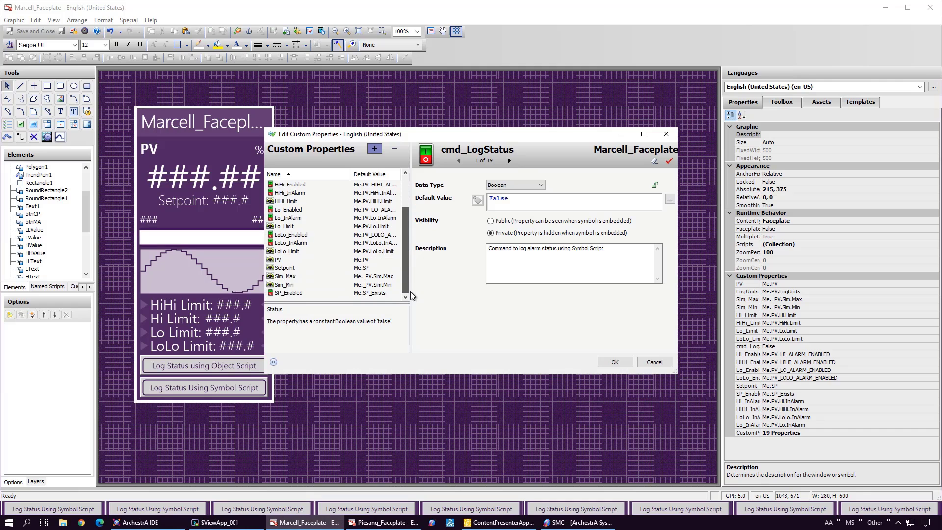
left_click(289, 200)
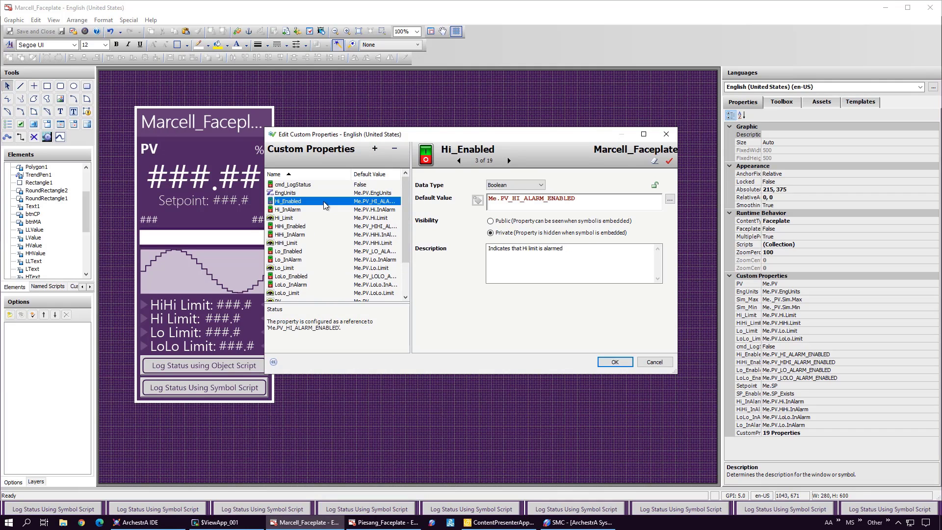
mouse_move(332, 225)
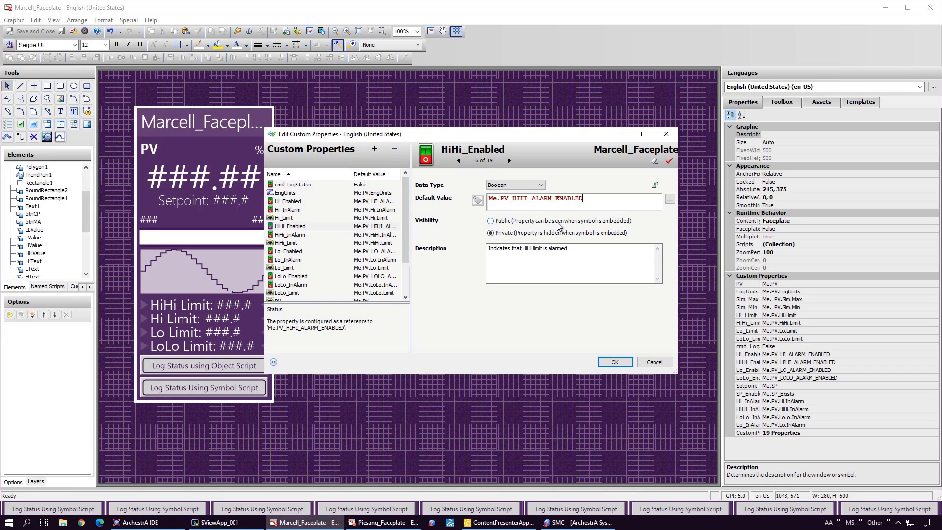
left_click(289, 251)
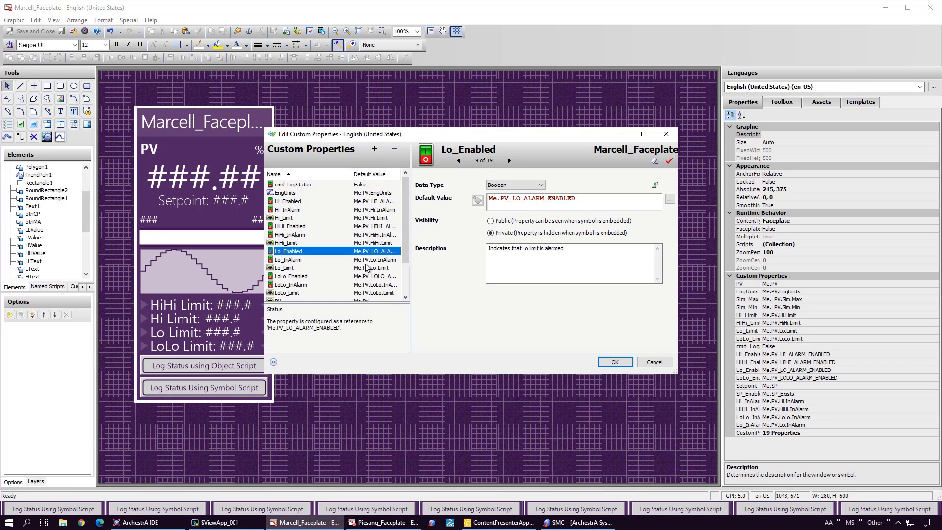
left_click(291, 276)
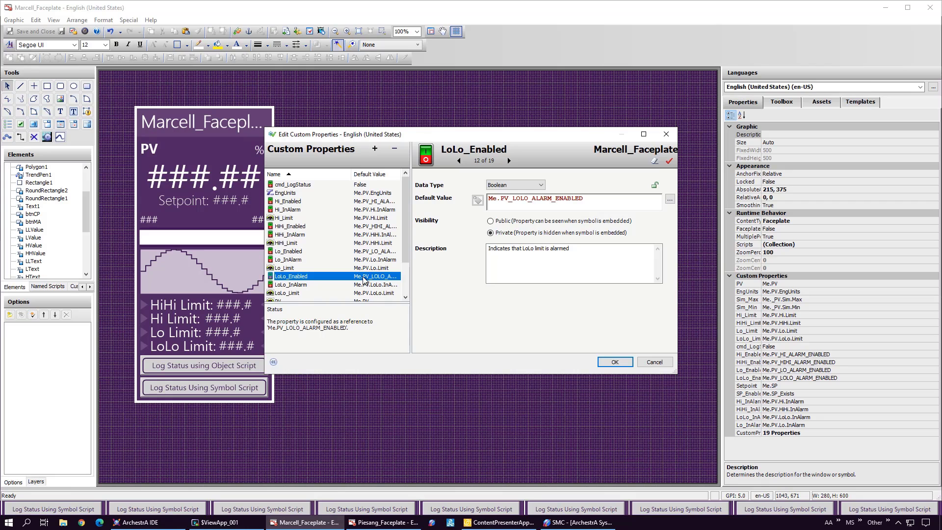
mouse_move(654, 361)
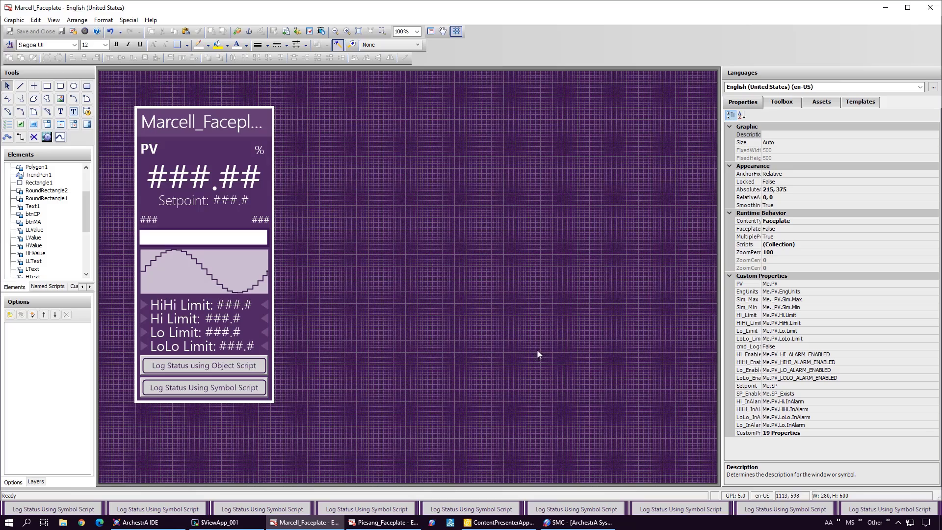
double_click(180, 304)
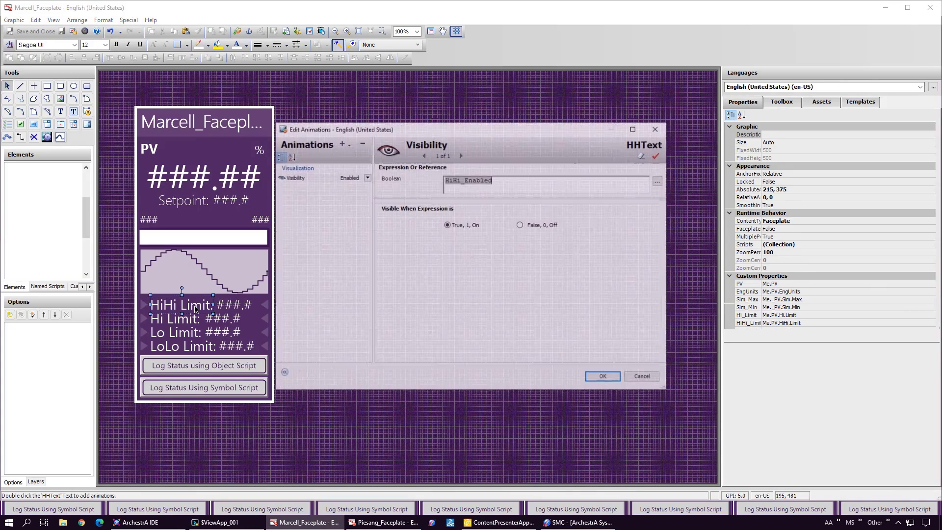
left_click(601, 376)
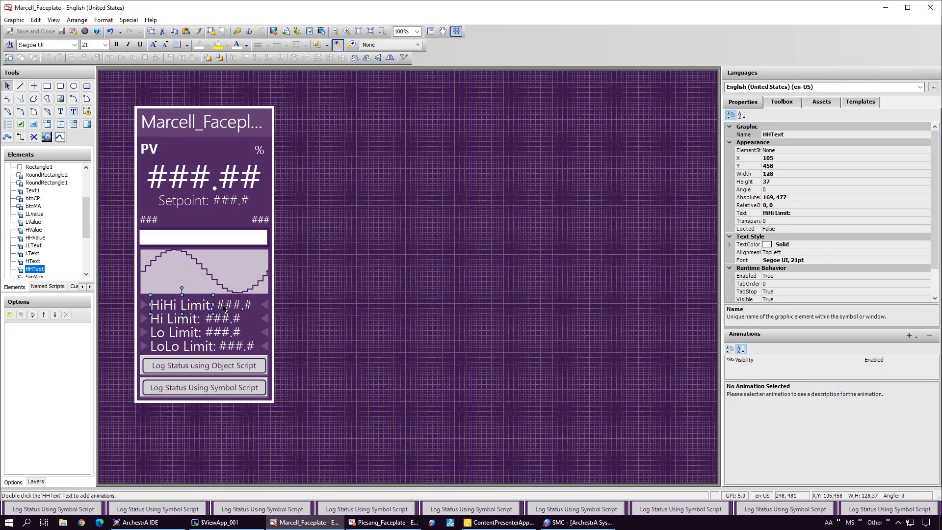
double_click(231, 304)
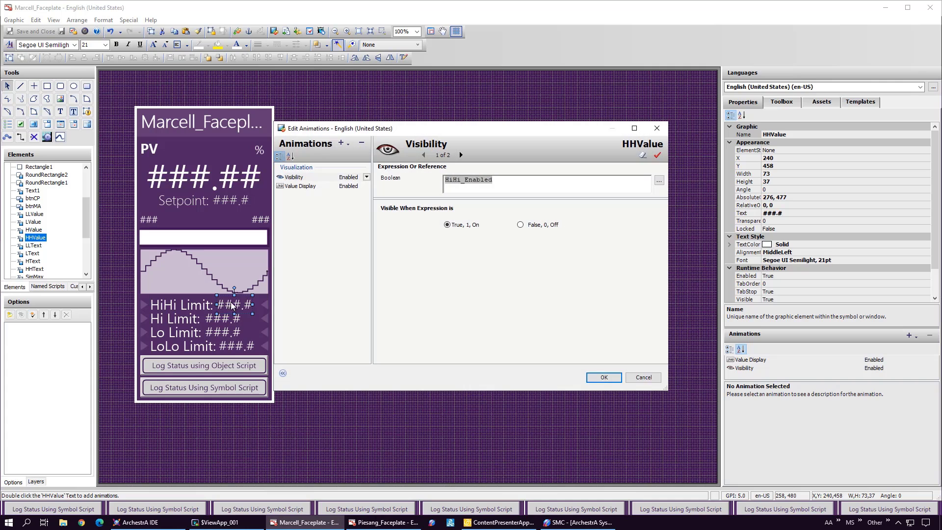
left_click(299, 185)
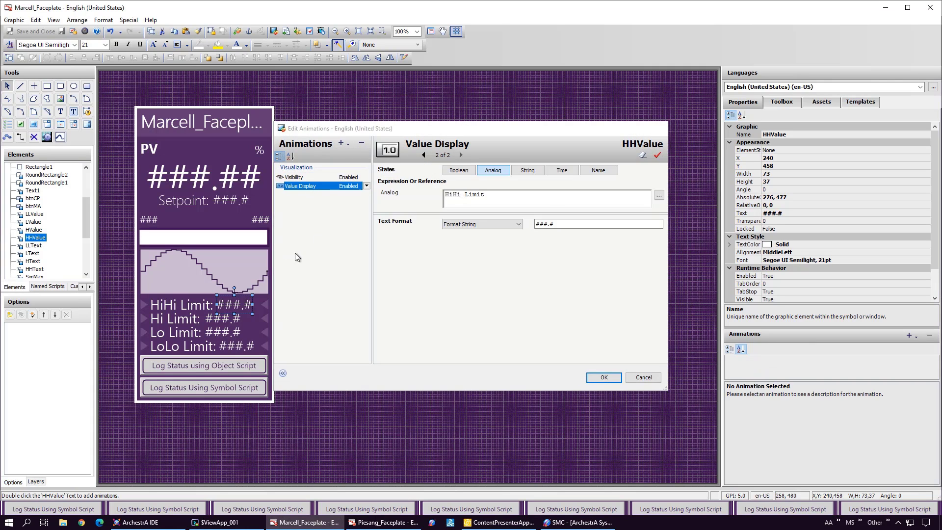
left_click(602, 377)
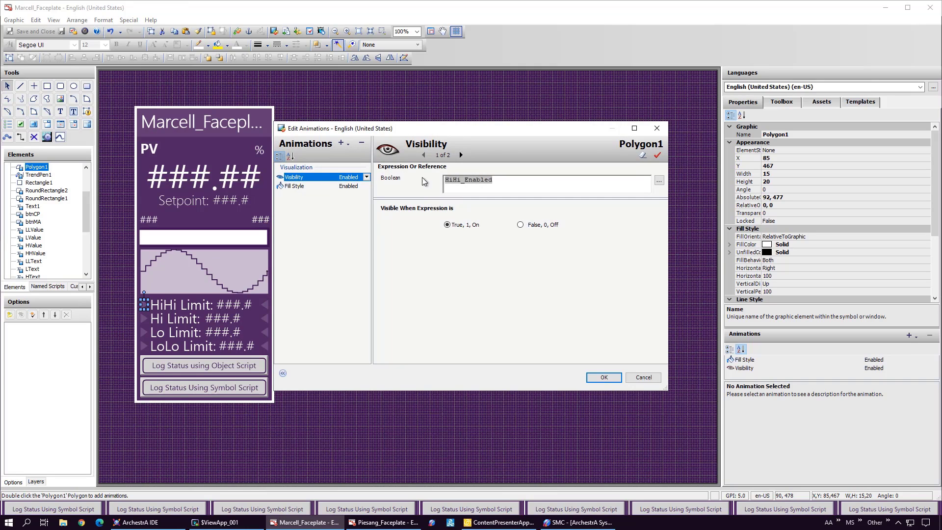
left_click(294, 185)
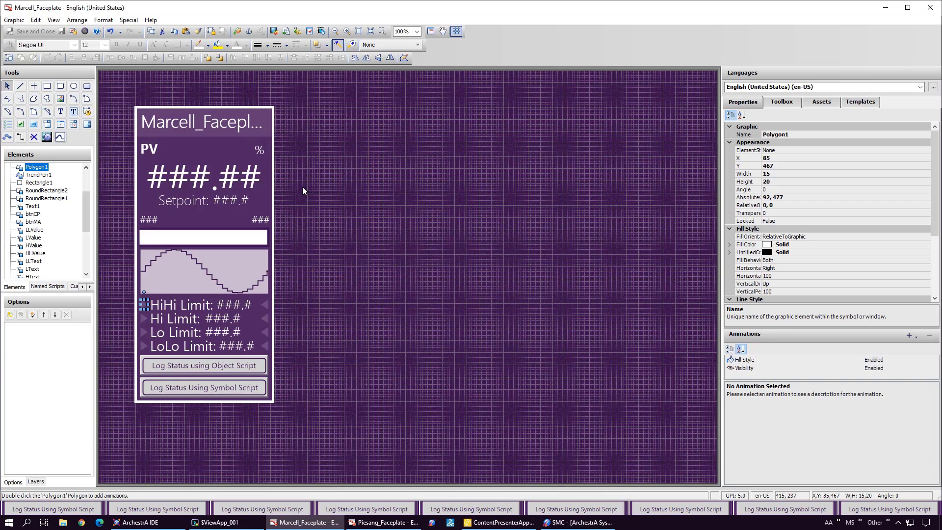
left_click(370, 232)
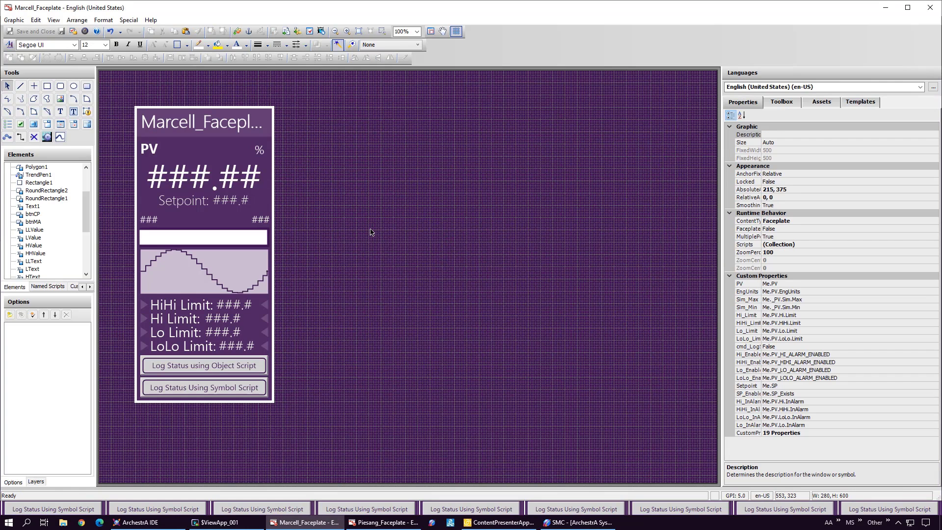
Review the faceplate's scr_LogStatus symbol script, highlighting HiHi_Enabled, then close the script editor.
right_click(371, 233)
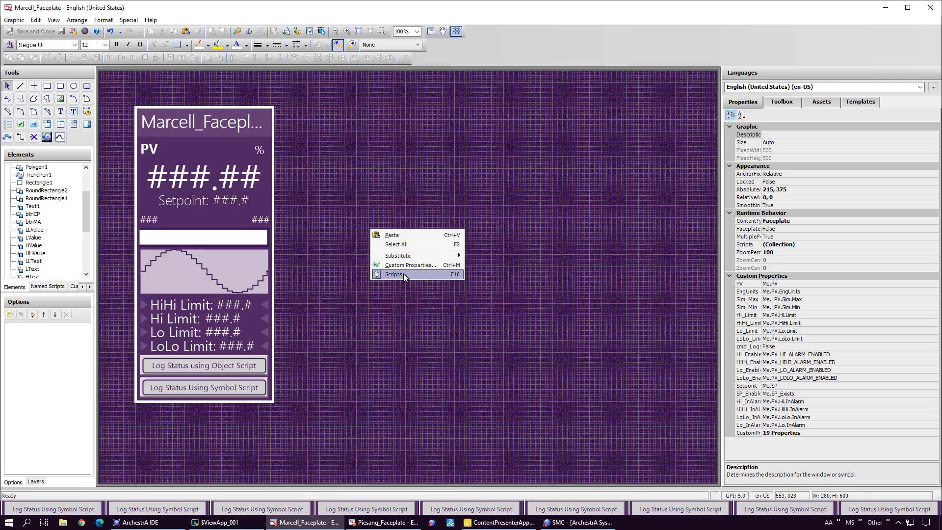
left_click(394, 275)
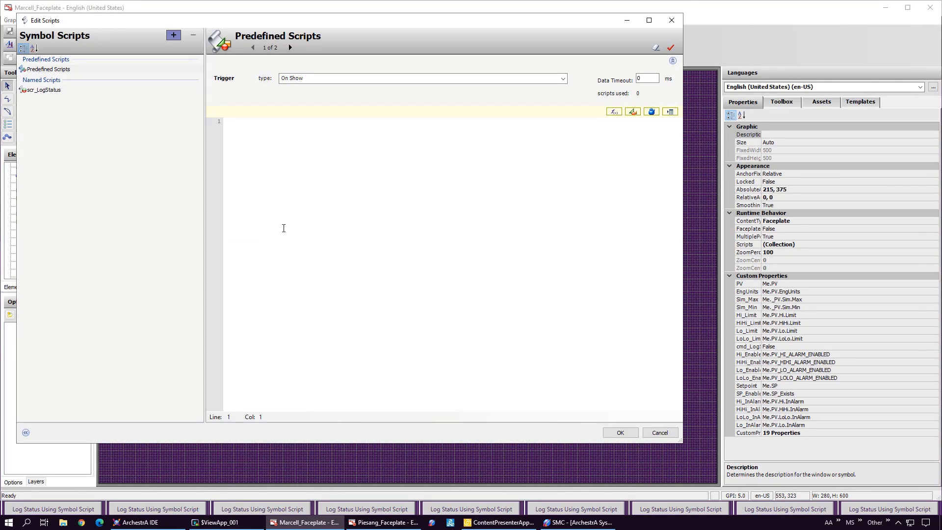
left_click(42, 89)
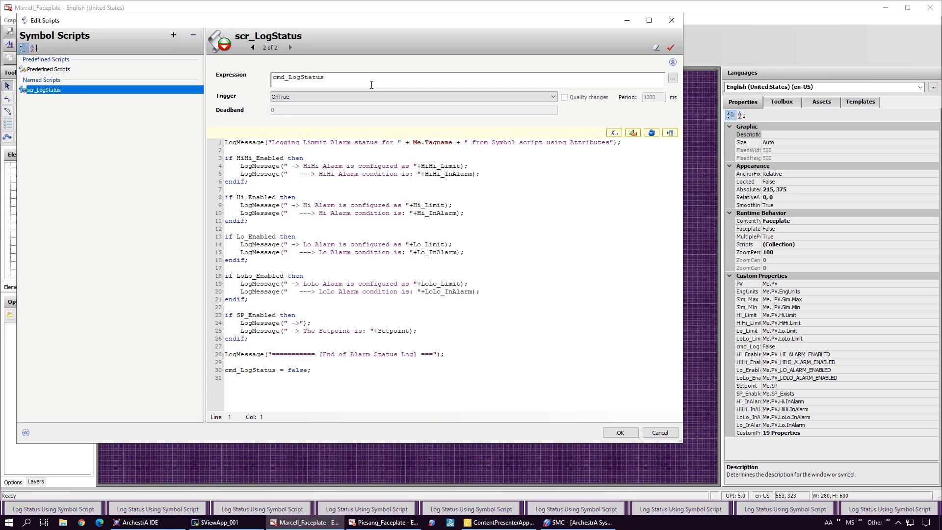
mouse_move(289, 158)
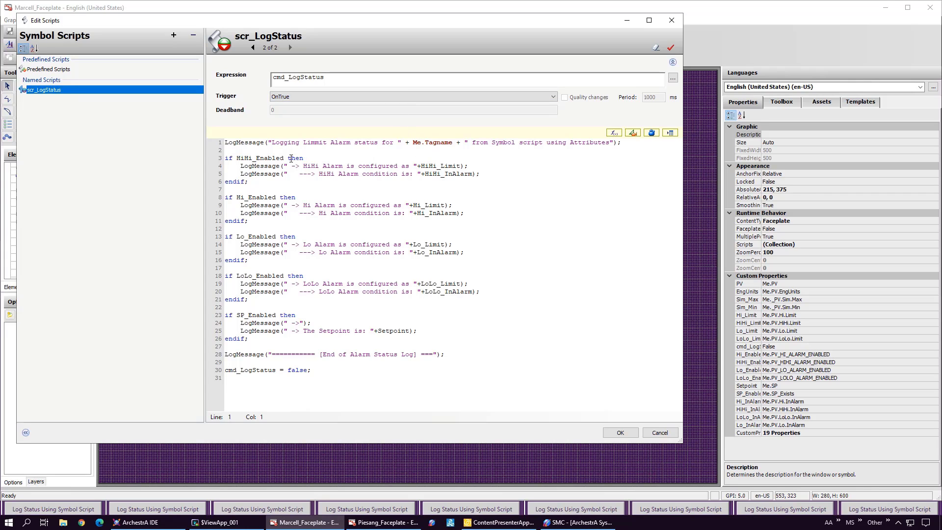
double_click(259, 157)
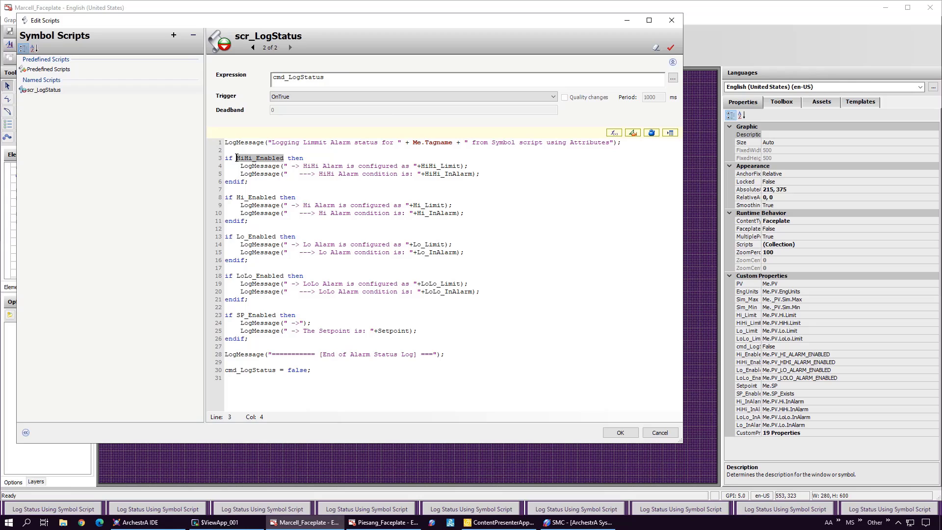
mouse_move(327, 166)
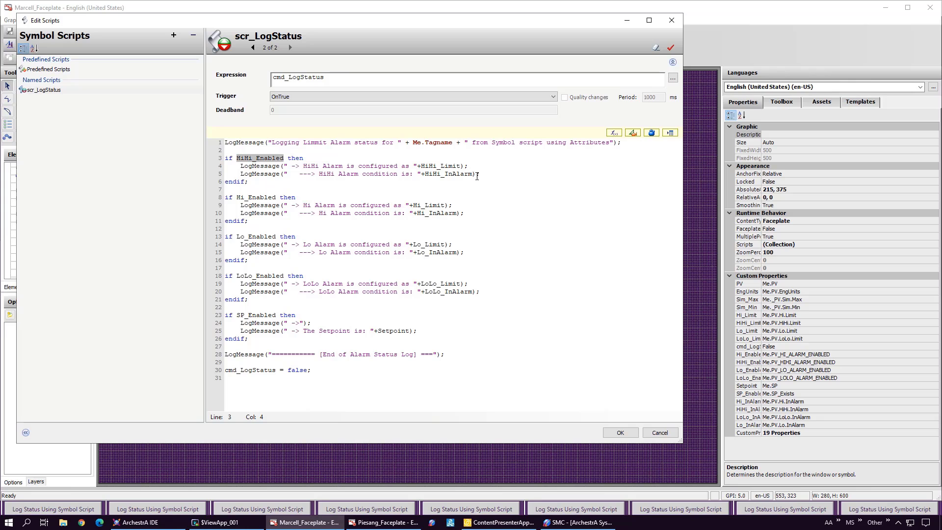
left_click(619, 432)
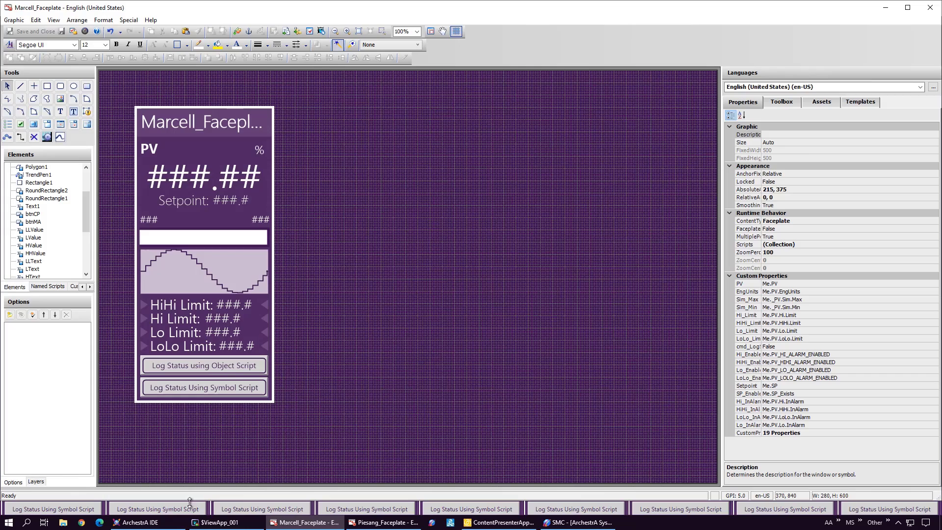
Show Marcell_001's Errors/Warnings: ten unresolved PV alarm and SP reference warnings.
left_click(137, 522)
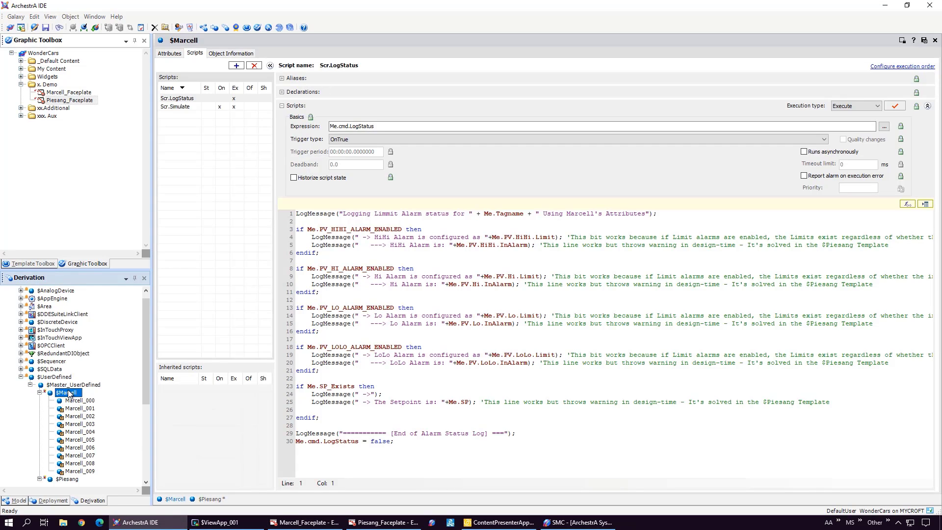
right_click(69, 408)
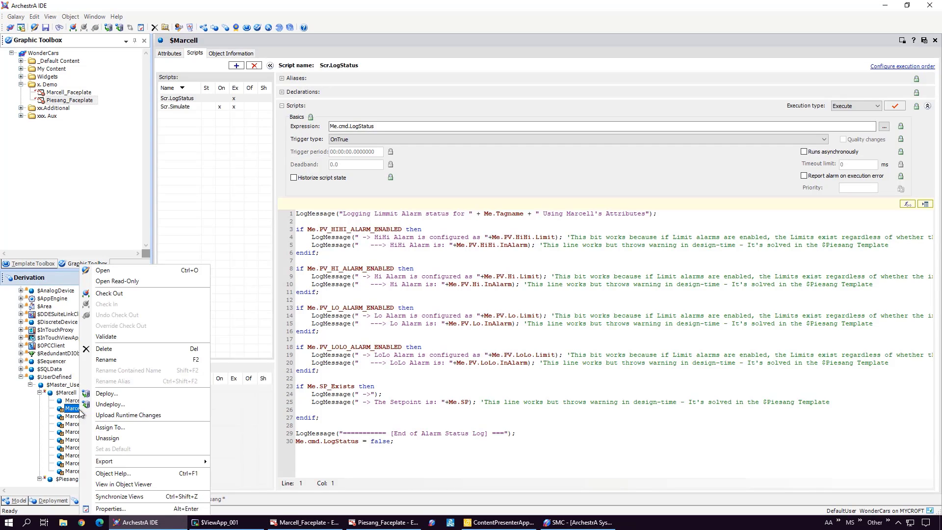
left_click(111, 508)
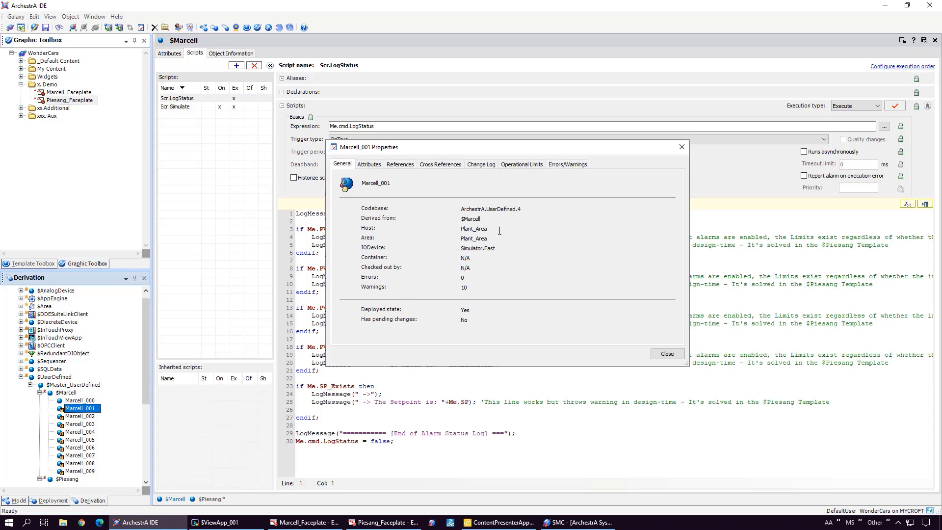
left_click(566, 164)
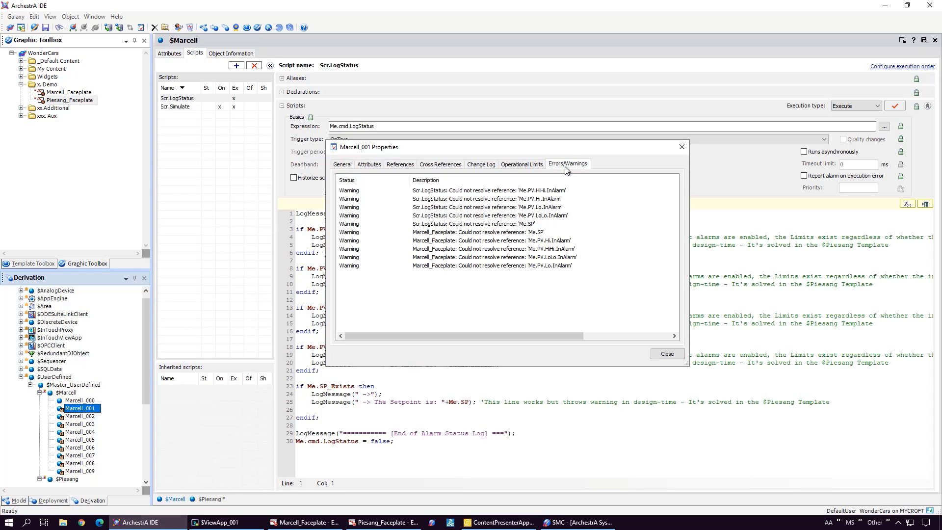
mouse_move(540, 249)
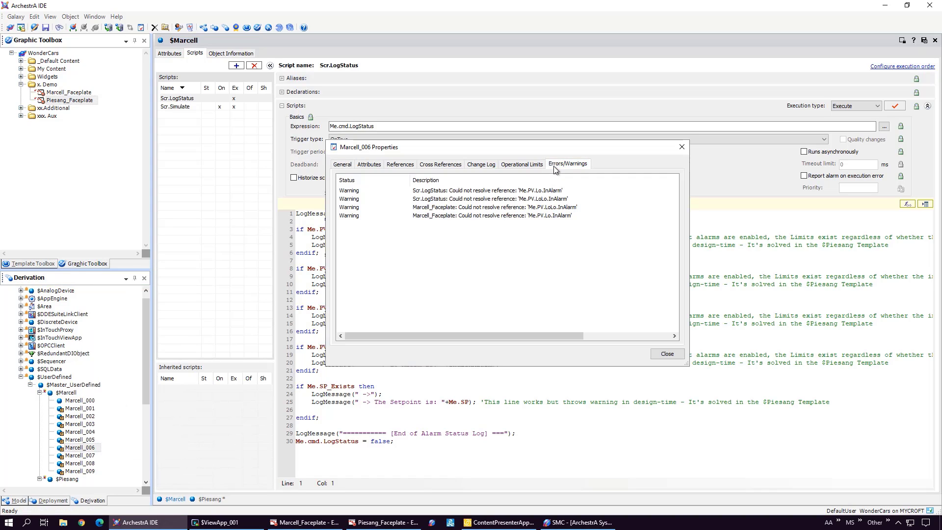
mouse_move(554, 224)
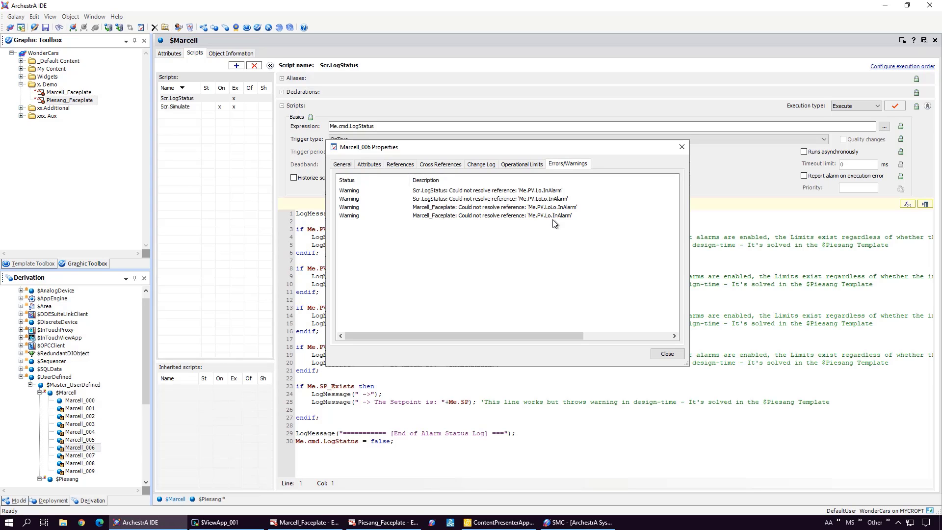
mouse_move(667, 354)
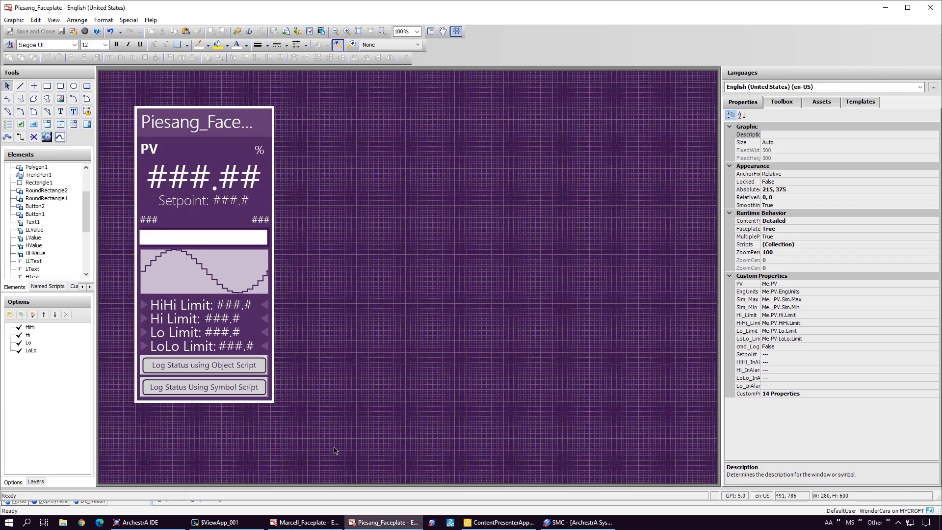
mouse_move(325, 225)
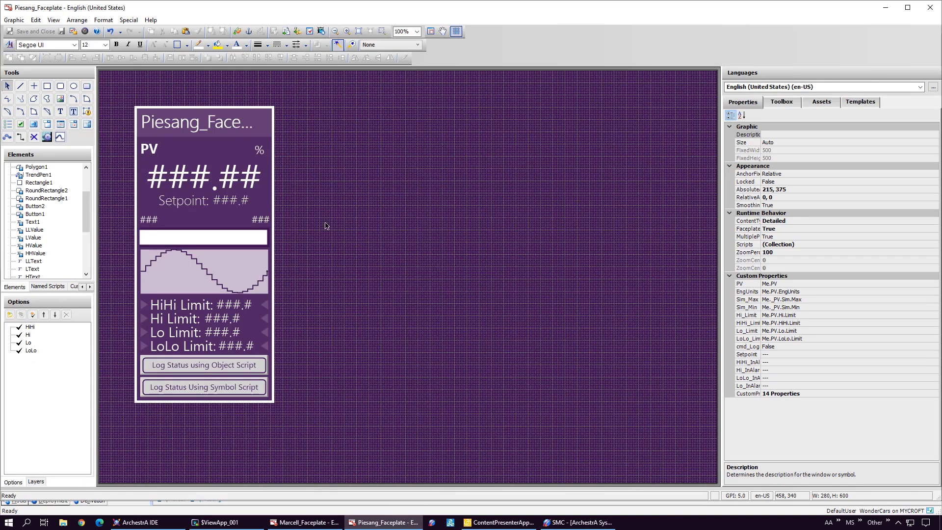
mouse_move(277, 104)
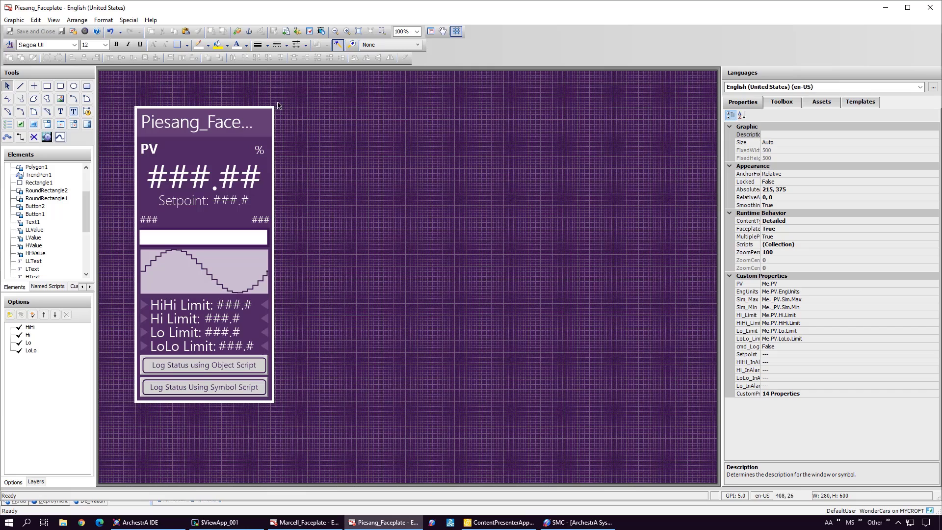
Select the HiHi and LoLo wizard options and expand the Hi layer's graphic elements.
left_click(29, 326)
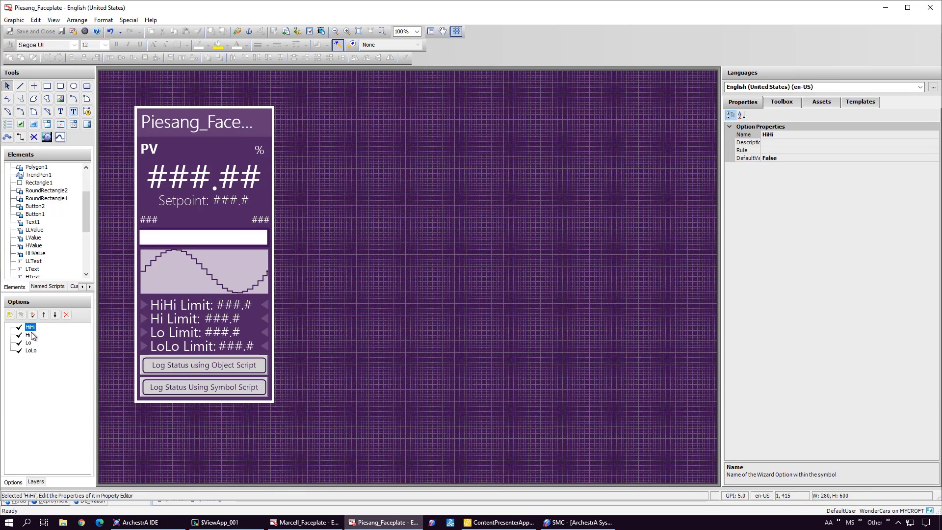
left_click(30, 350)
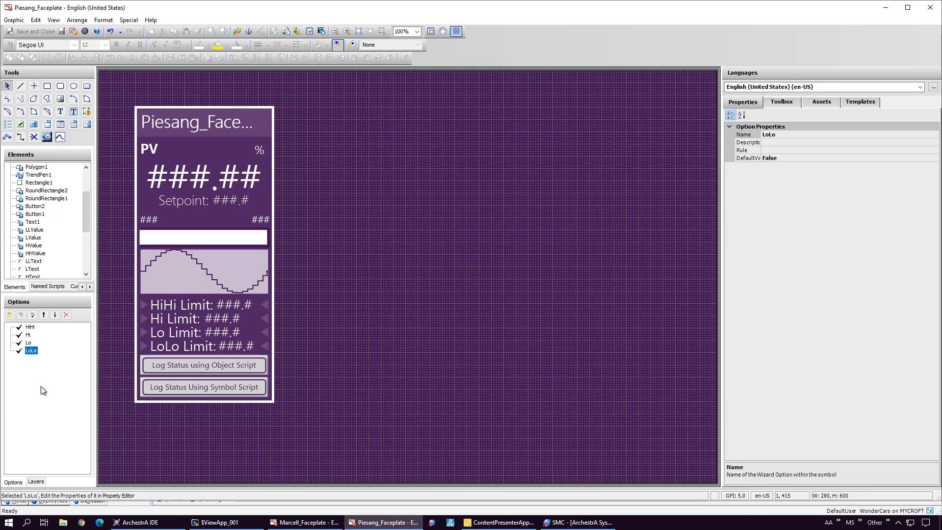
left_click(36, 481)
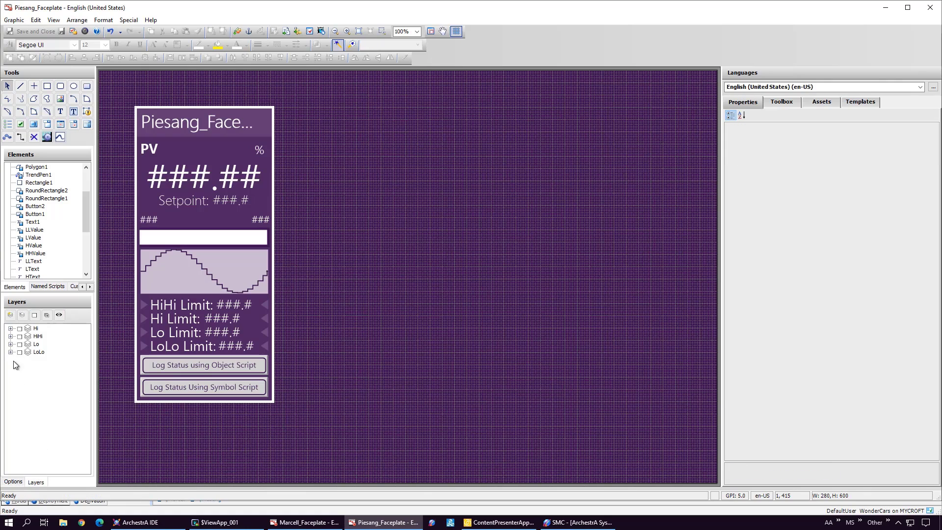
left_click(10, 328)
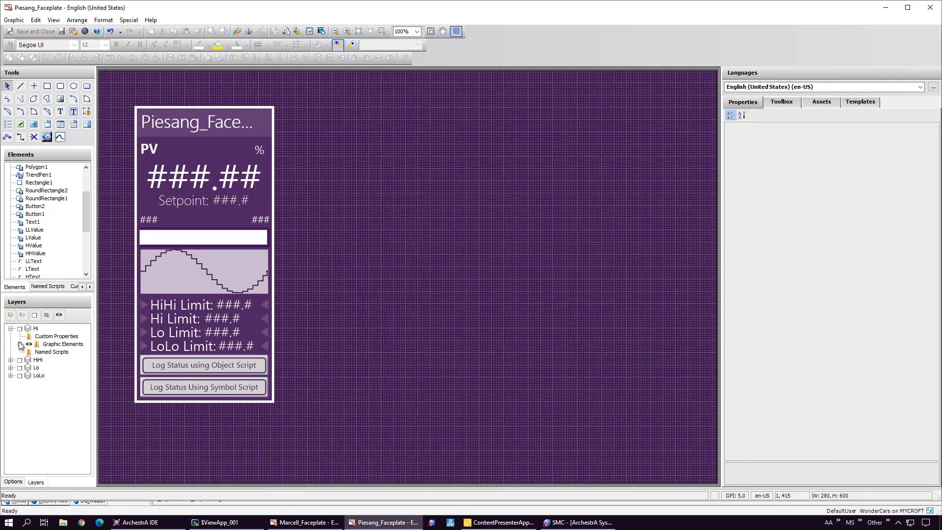
left_click(20, 344)
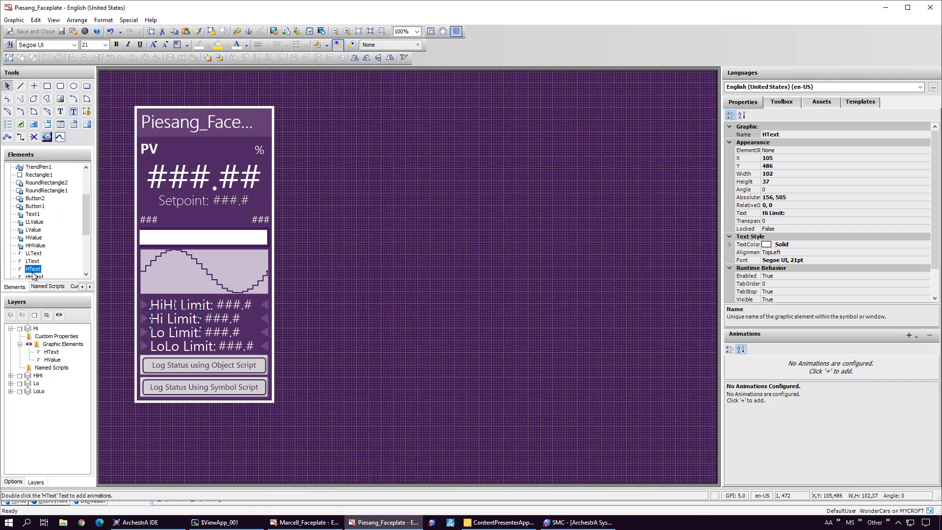
Select the HValue and HText elements and the HiHi limit value on the faceplate.
left_click(34, 238)
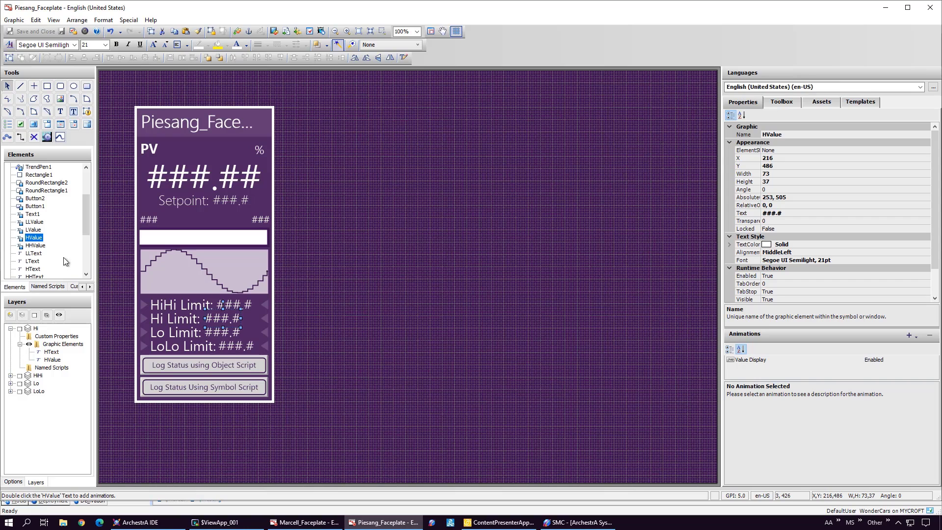
mouse_move(64, 335)
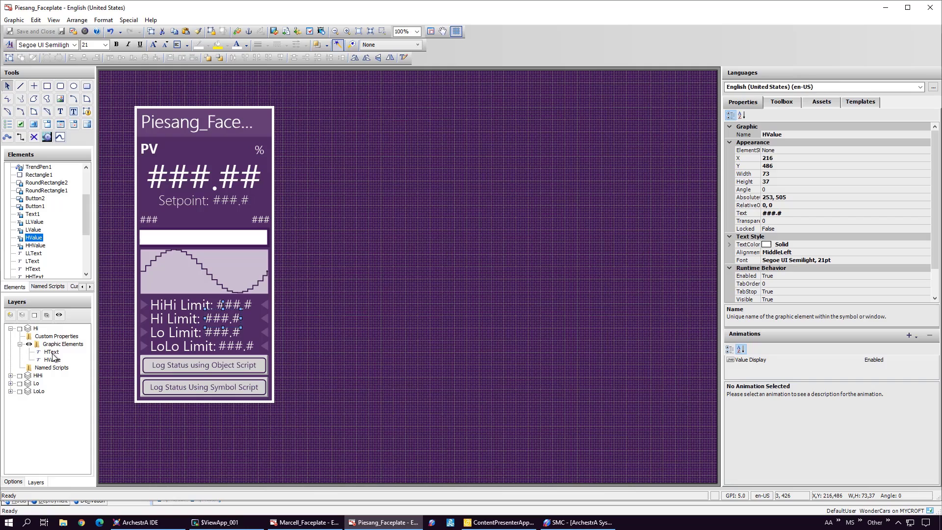
left_click(57, 336)
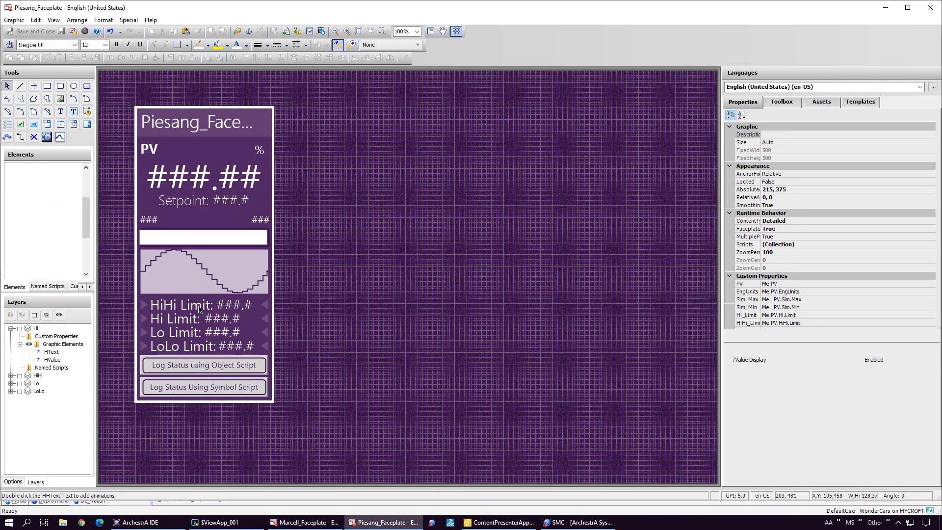
left_click(180, 305)
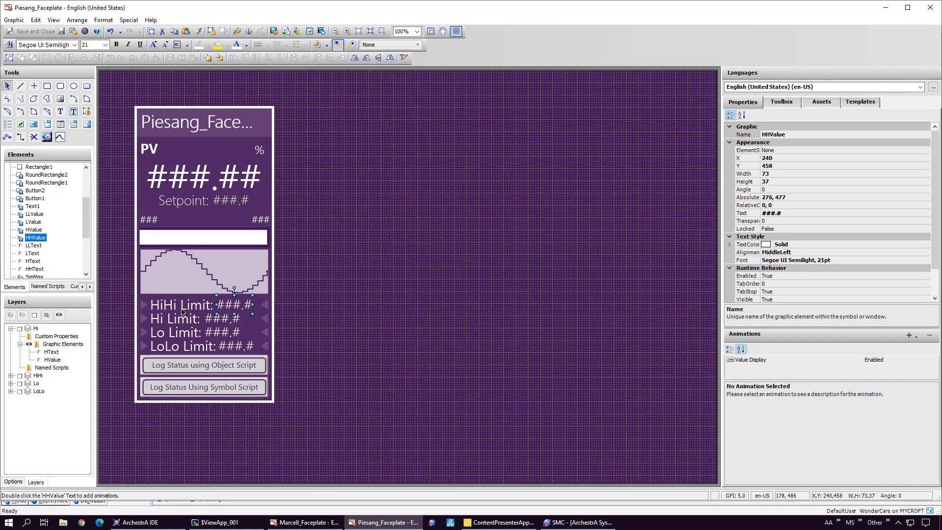
Inspect the HiHi arrow's red Fill Style animation and FaceplateMode, then view Piesang_Faceplate's custom properties.
double_click(144, 304)
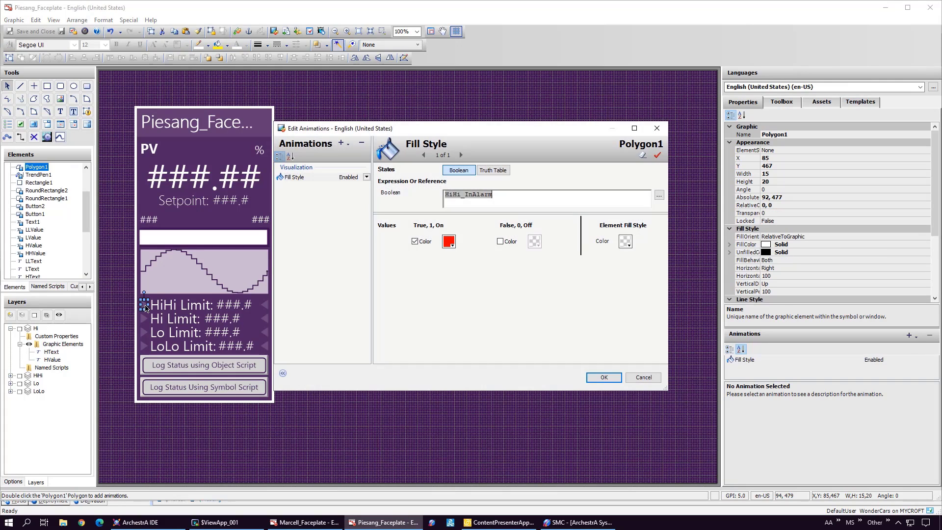
mouse_move(299, 183)
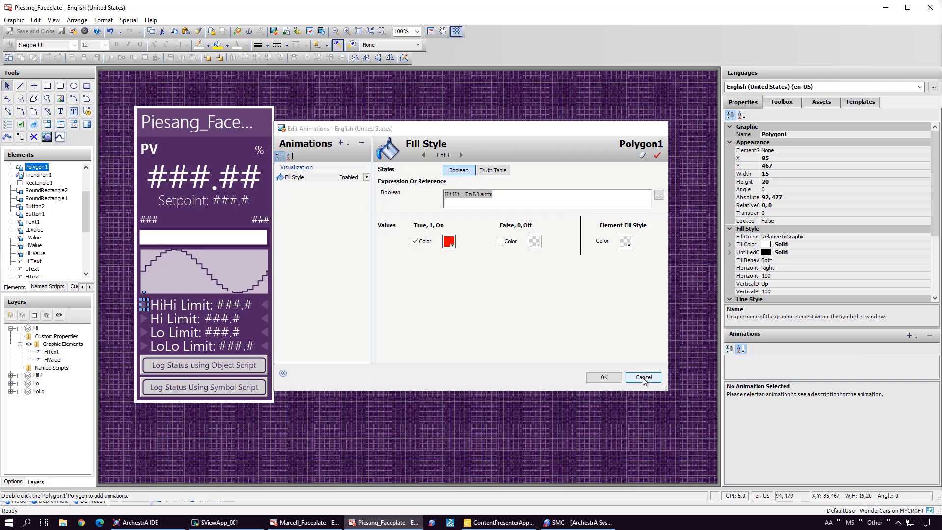
left_click(642, 377)
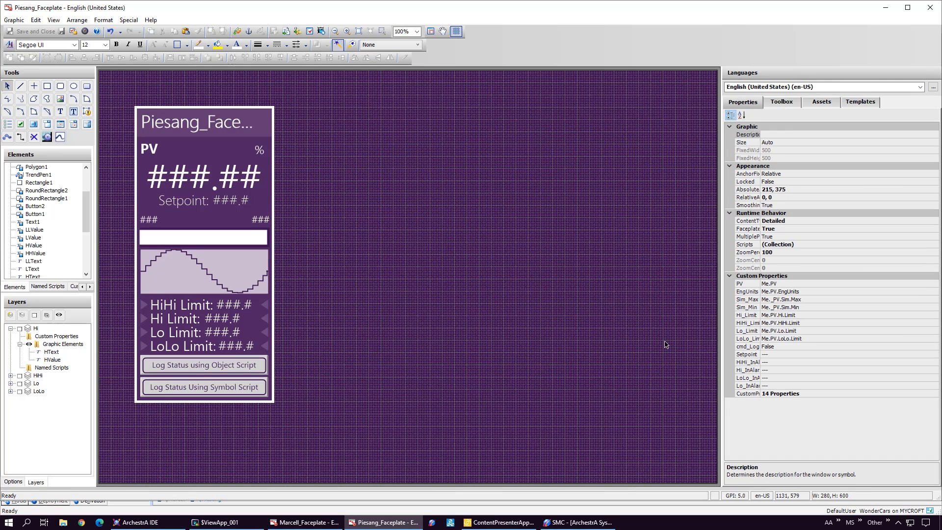
left_click(771, 228)
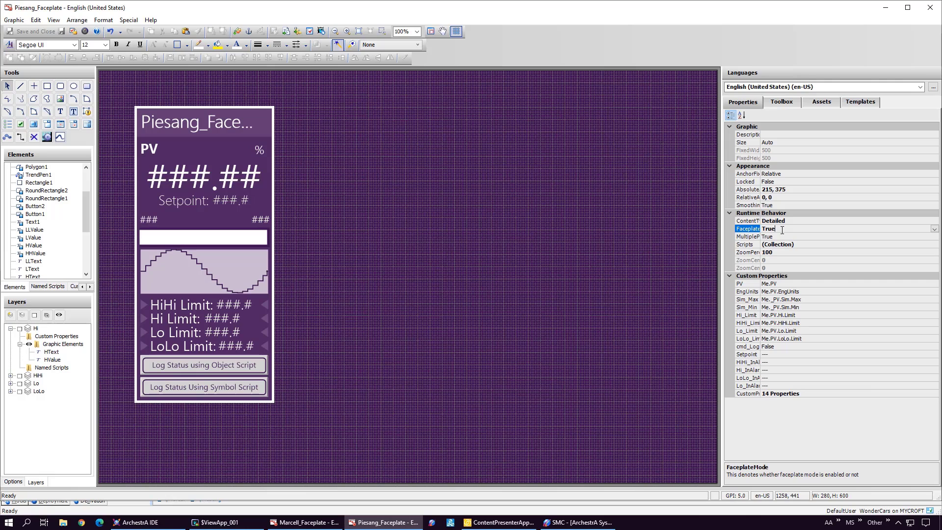
left_click(643, 293)
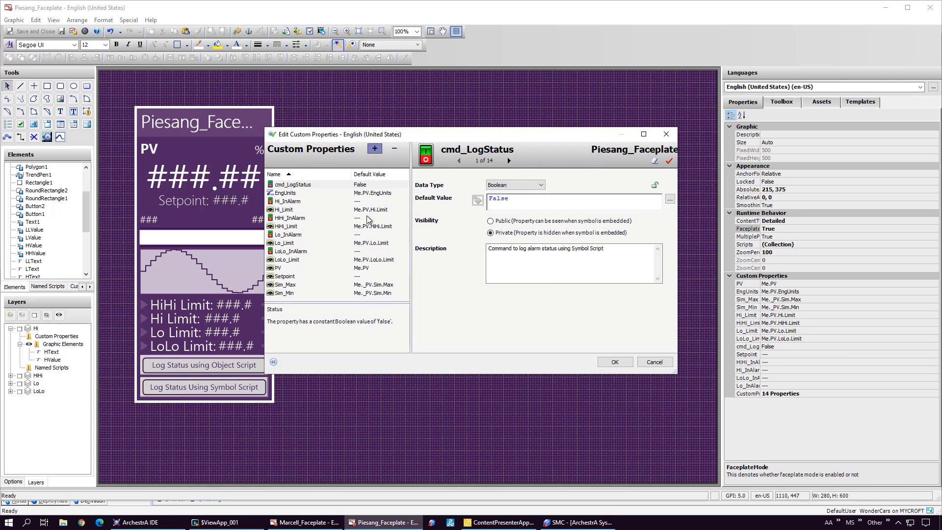
Inspect the Setpoint custom property's empty default value, then cancel without changes.
left_click(285, 276)
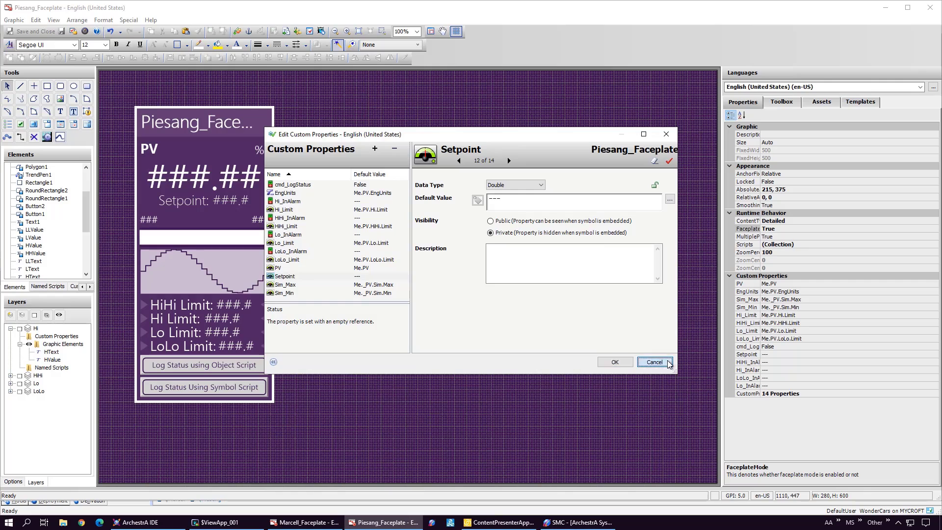
left_click(653, 361)
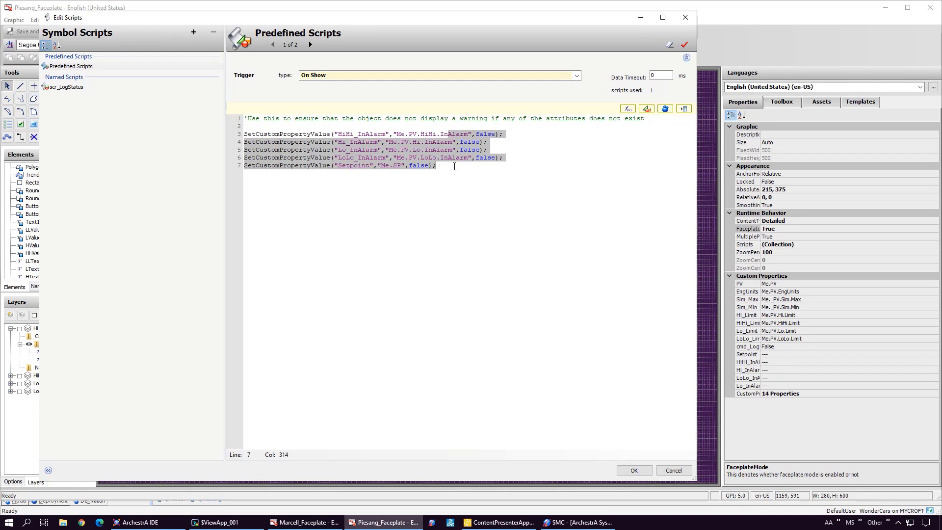
Review the On Show script and scr_LogStatus's indirect Ind_Test declaration and HiHi BindTo lines.
left_click(456, 172)
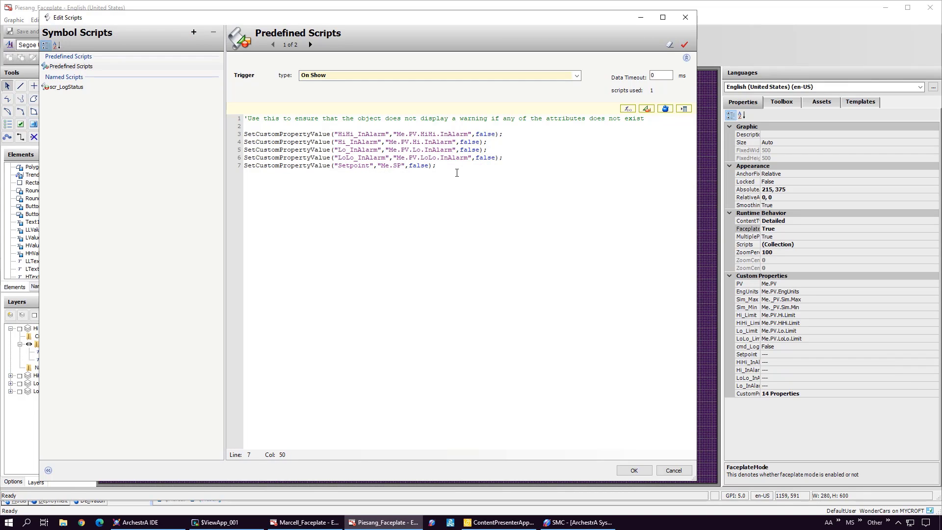
mouse_move(81, 95)
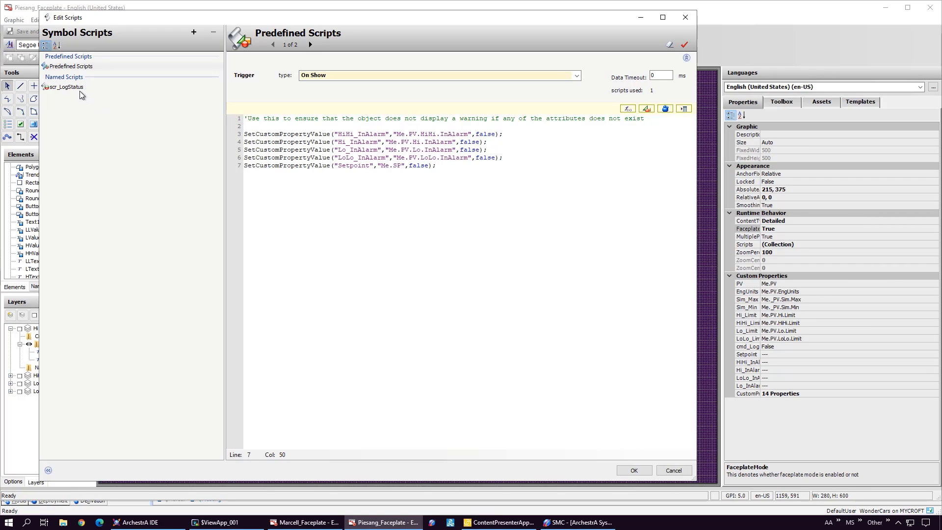
left_click(66, 86)
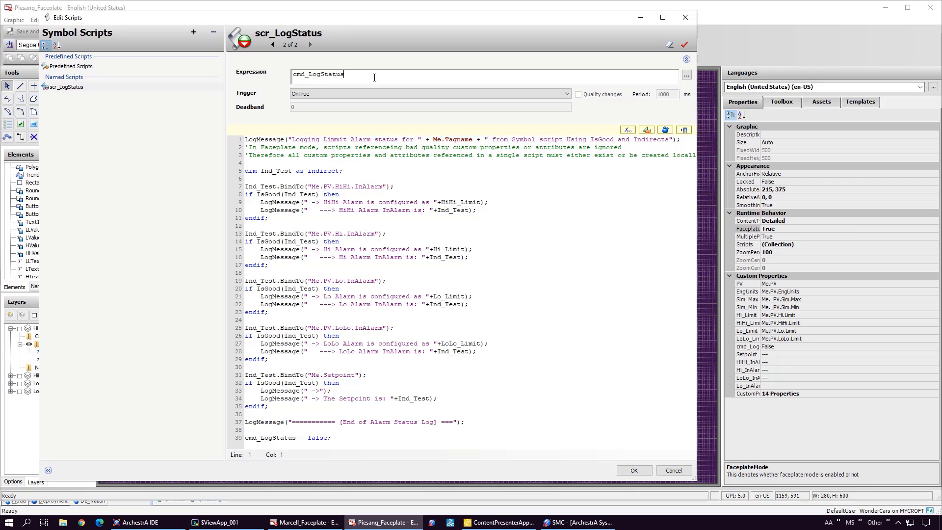
left_click(286, 162)
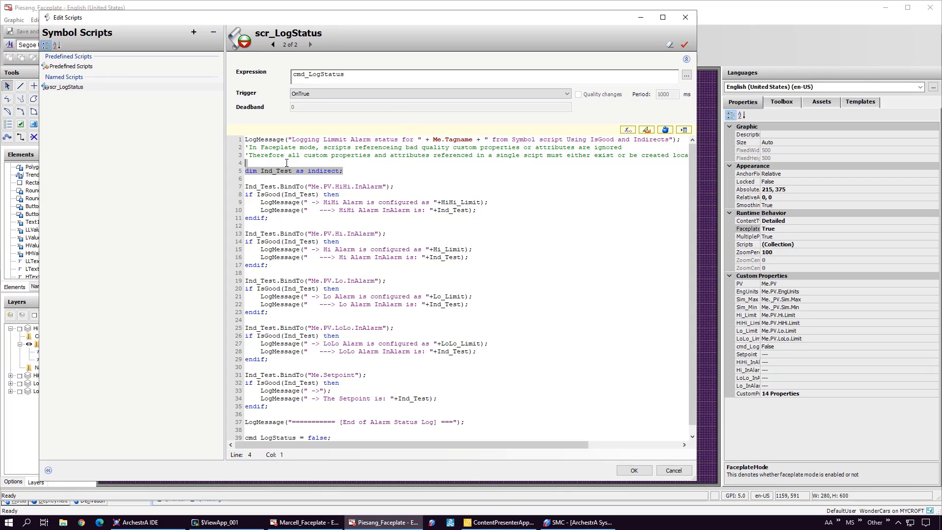
left_click(268, 173)
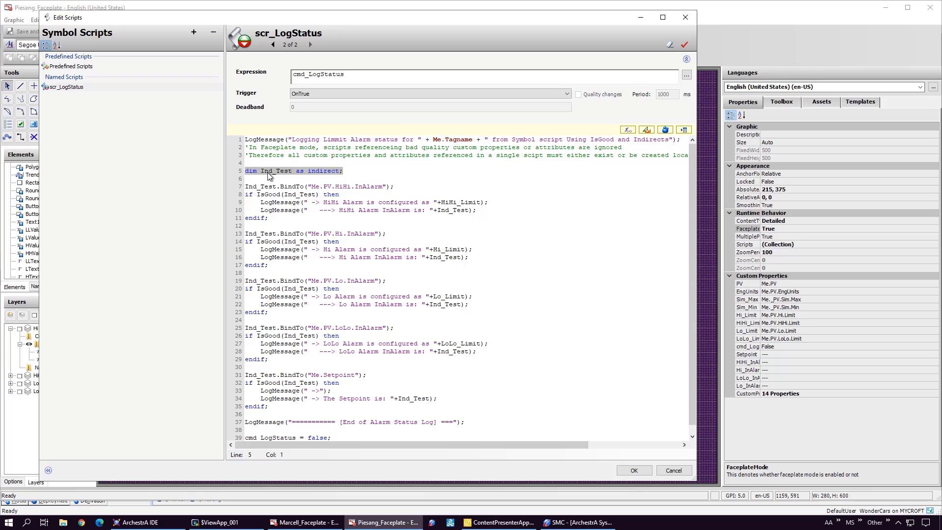
left_click(387, 187)
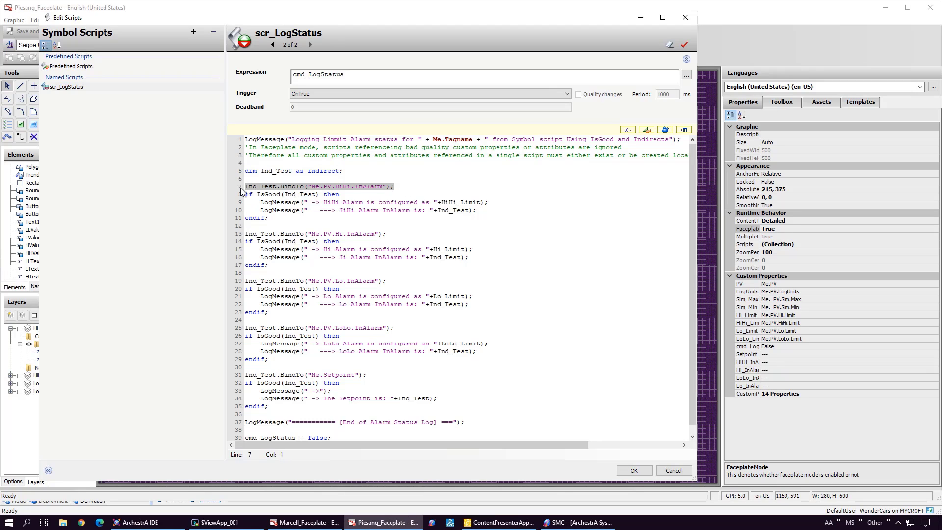
left_click(264, 194)
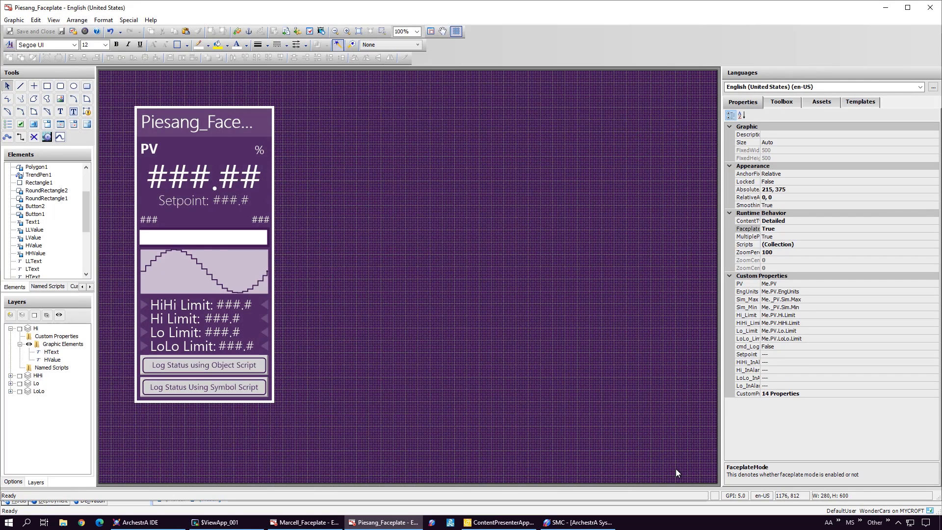
Return to ArchestrA IDE, look over $Marcell's Scr.LogStatus script, and go to the $Piesang template.
left_click(139, 522)
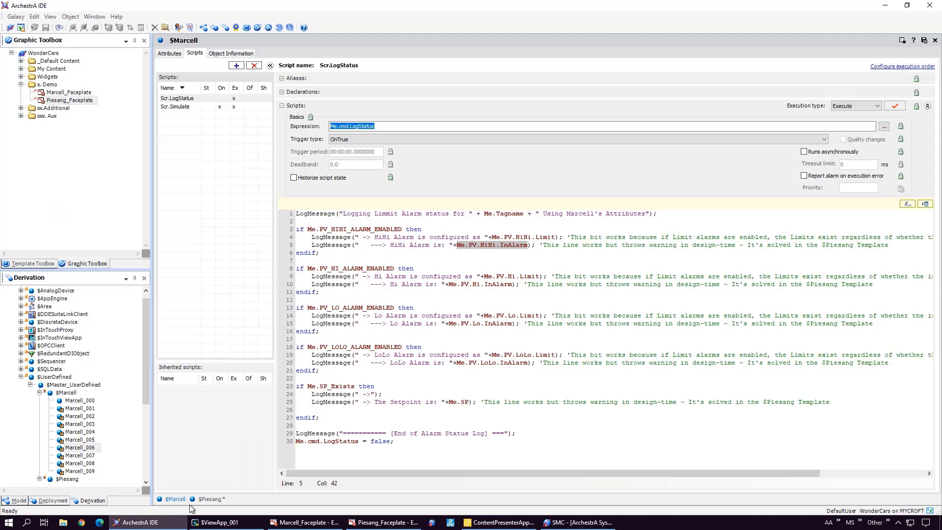
left_click(208, 498)
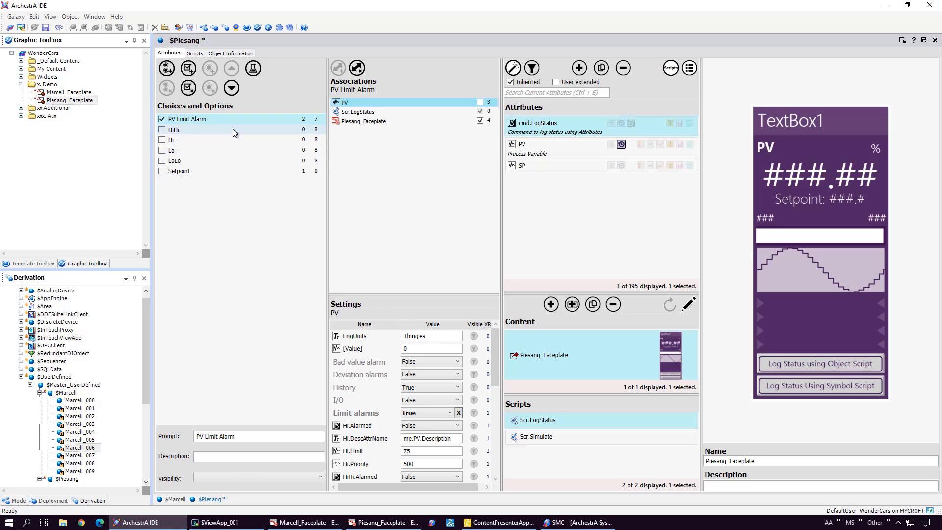
Compare Piesang_Faceplate wizard settings for the HiHi, Hi and LoLo alarm options.
left_click(174, 129)
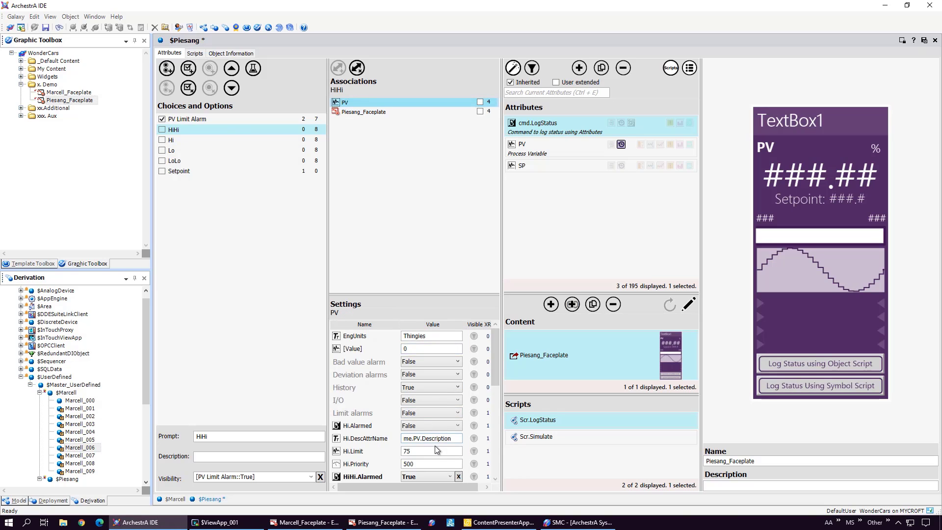
scroll("down", 3)
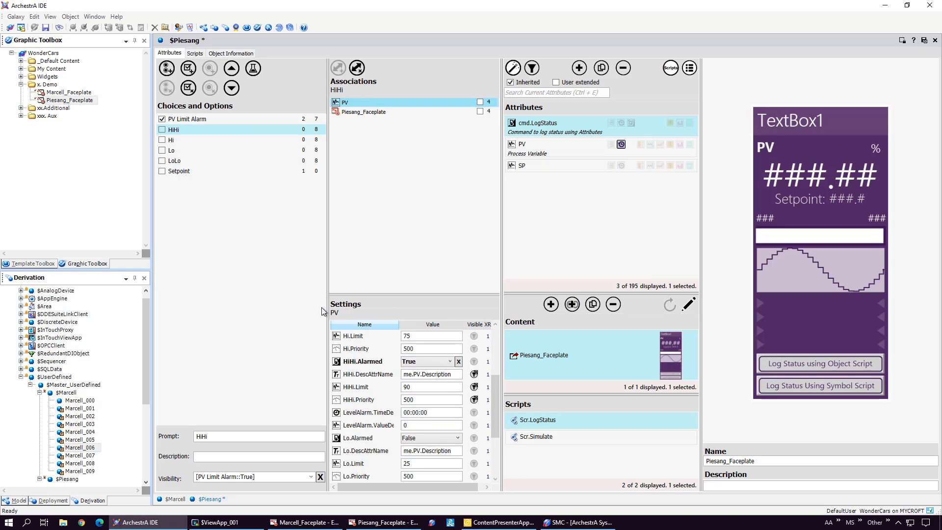
left_click(171, 139)
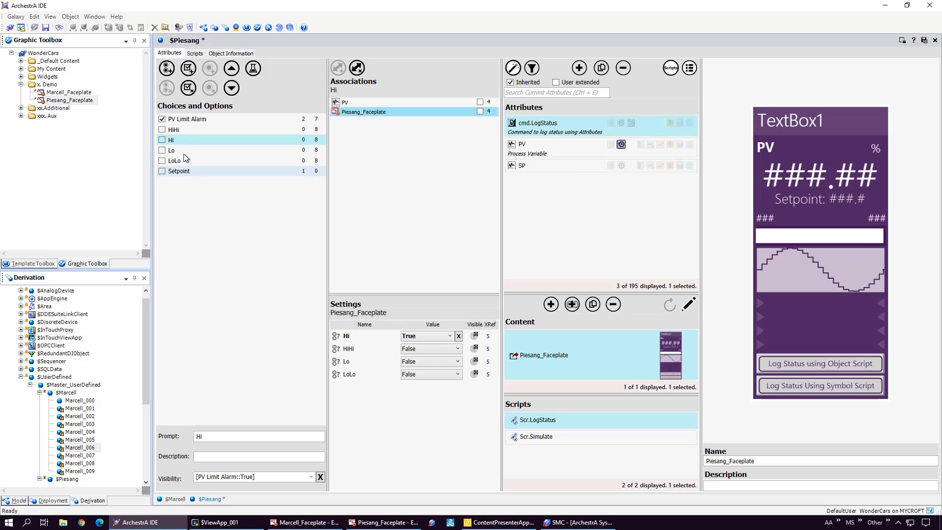
left_click(174, 161)
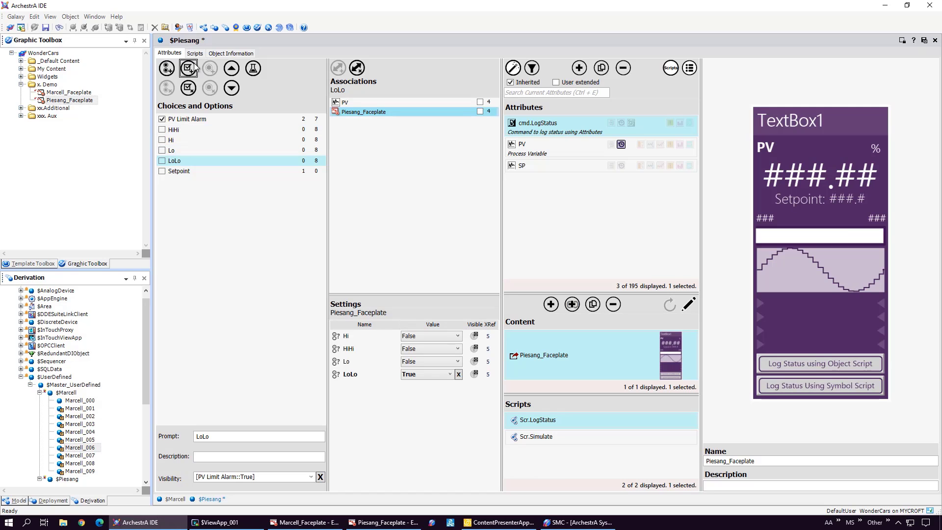
left_click(195, 53)
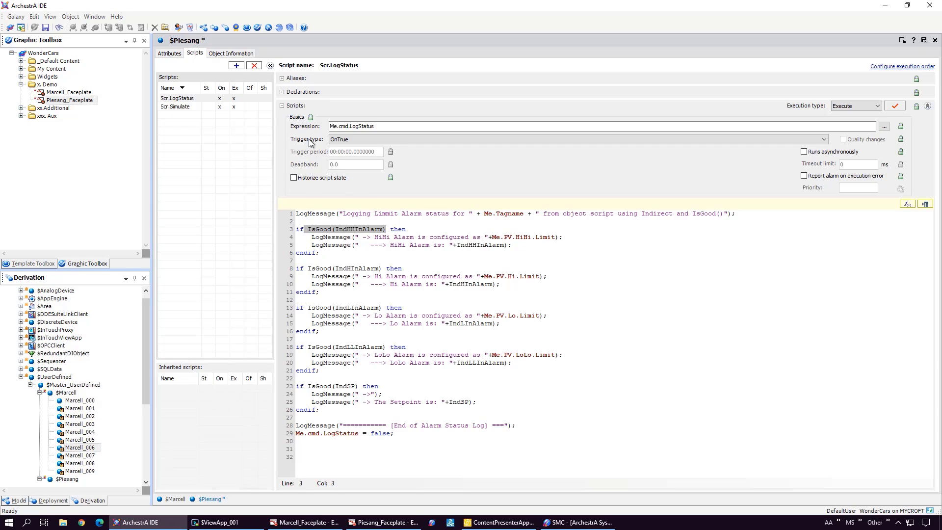
Expand Scr.LogStatus declarations to show indirect variables bound OnScan, then go to $ViewApp_001.
left_click(282, 92)
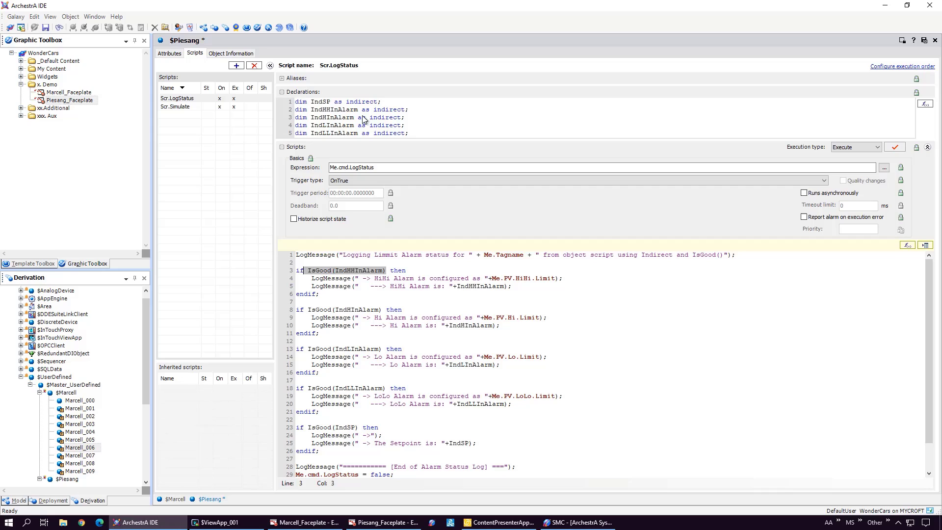
mouse_move(795, 153)
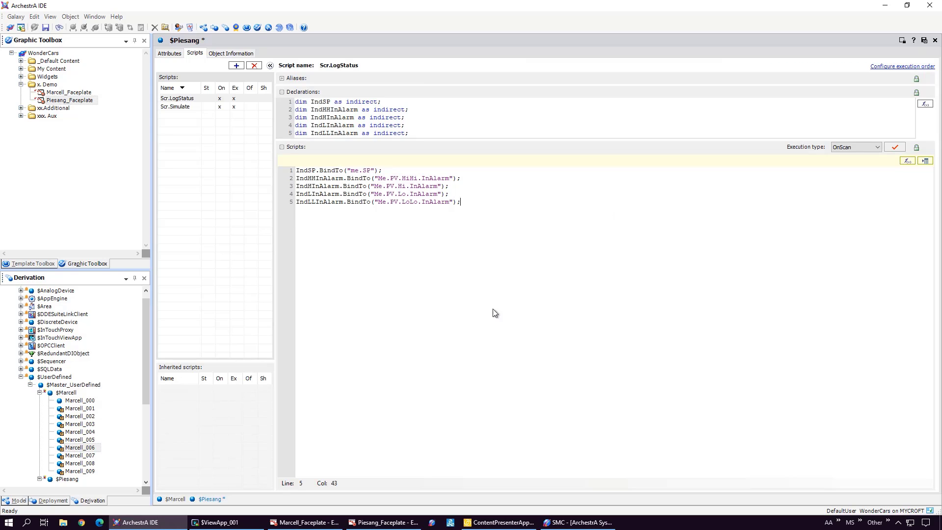
left_click(219, 521)
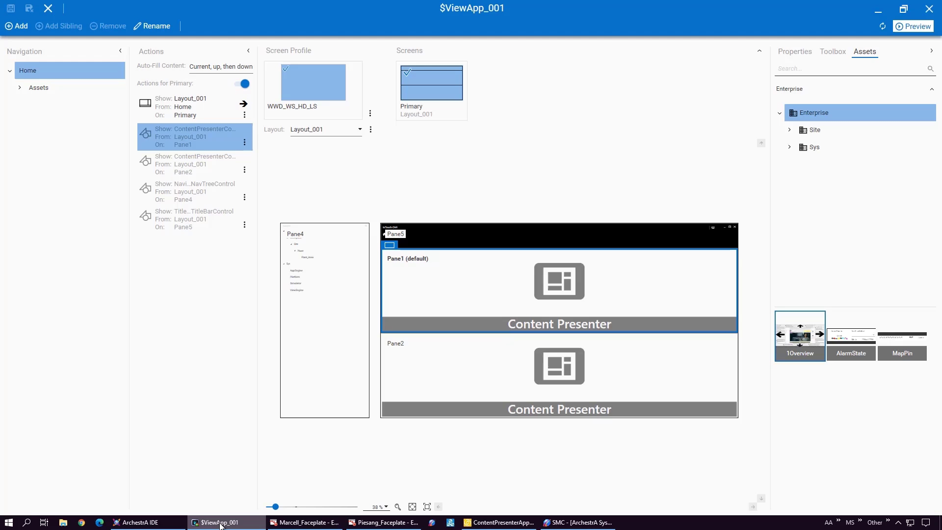
mouse_move(338, 440)
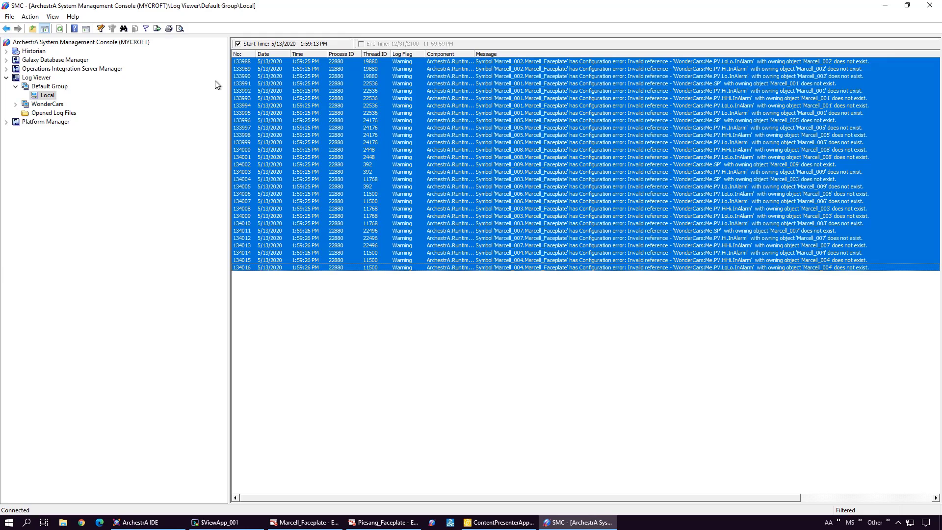
Add two marks to the System Management Console log, then return to InTouch OMI.
left_click(144, 28)
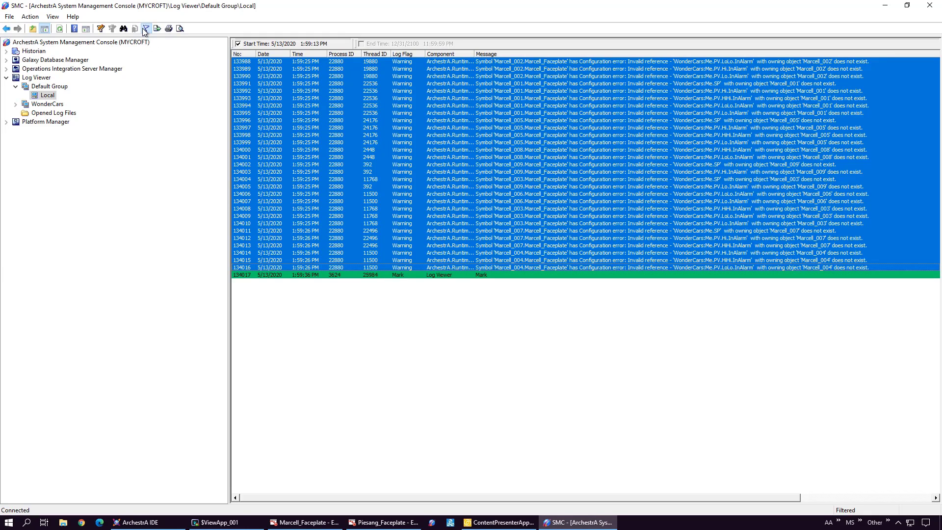
left_click(144, 29)
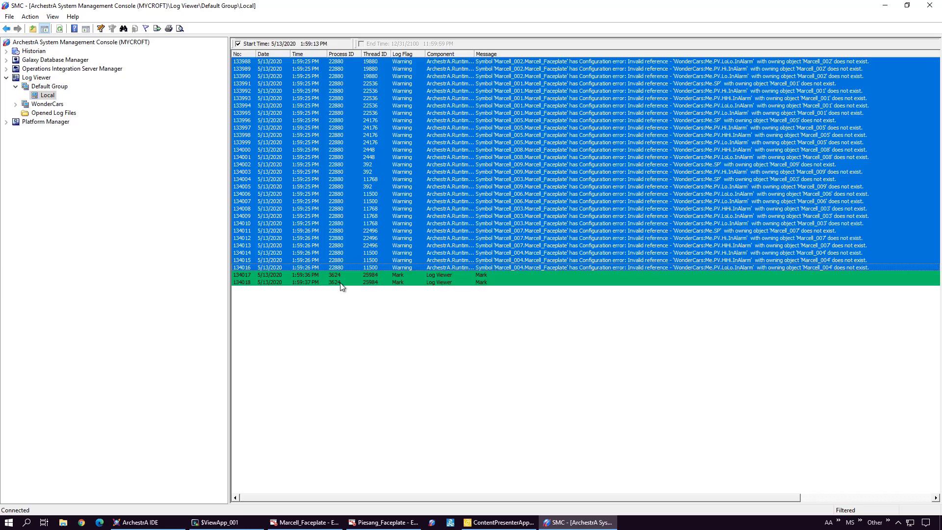
left_click(498, 521)
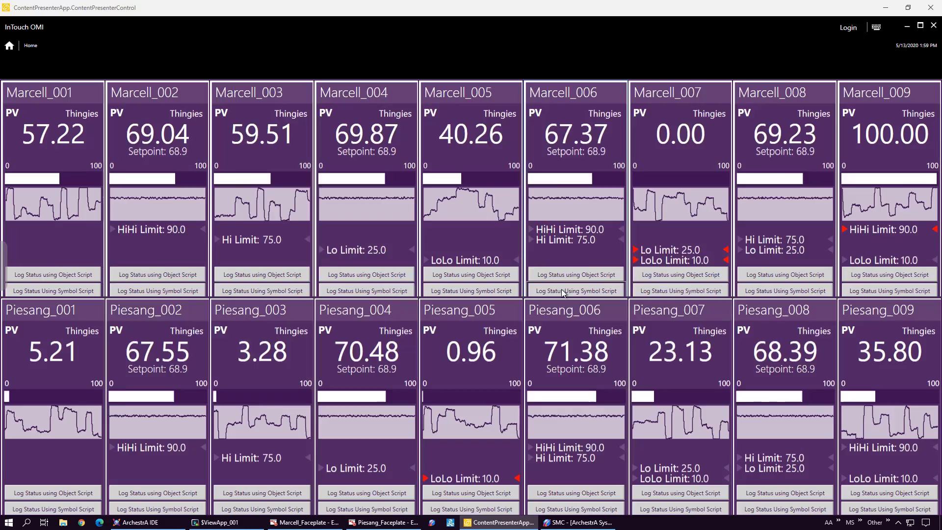
Trigger Log Status for Marcell_006 and Piesang_006, checking each alarm-status output in Log Viewer.
left_click(575, 522)
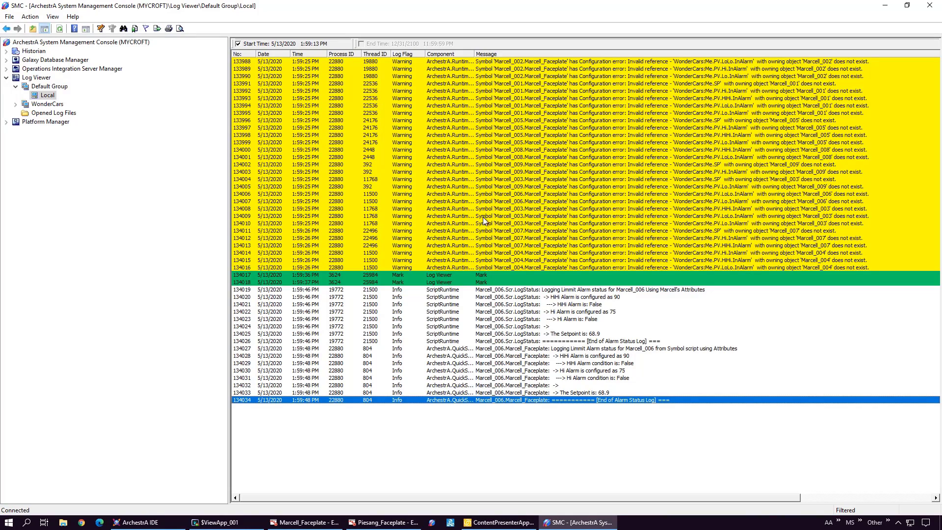
left_click(499, 522)
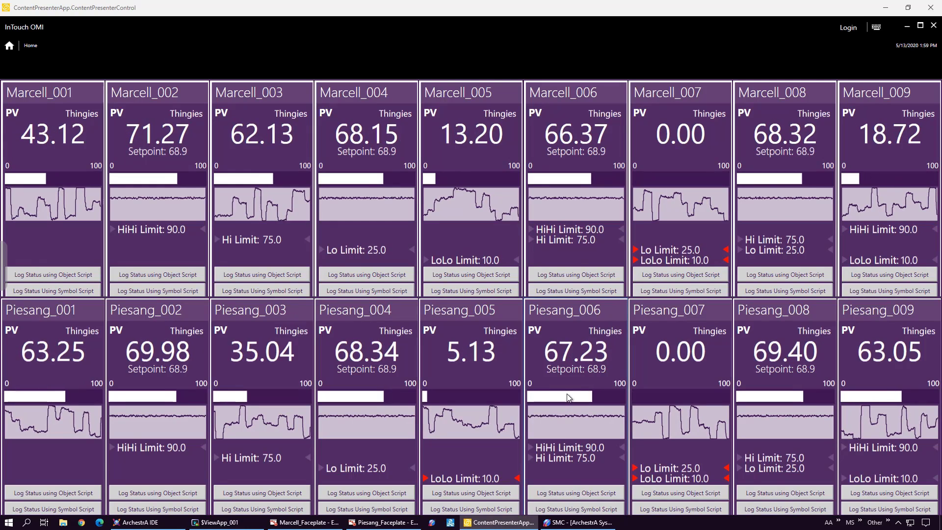
left_click(575, 521)
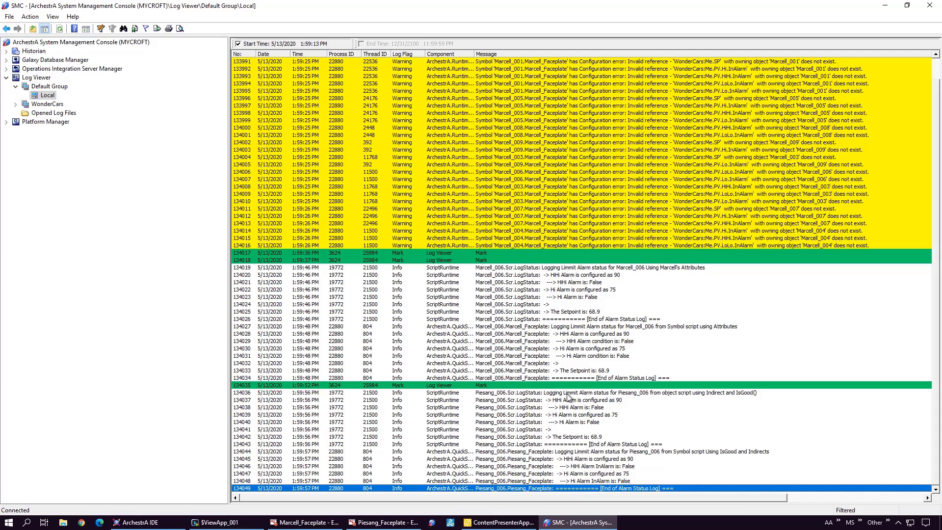
mouse_move(519, 521)
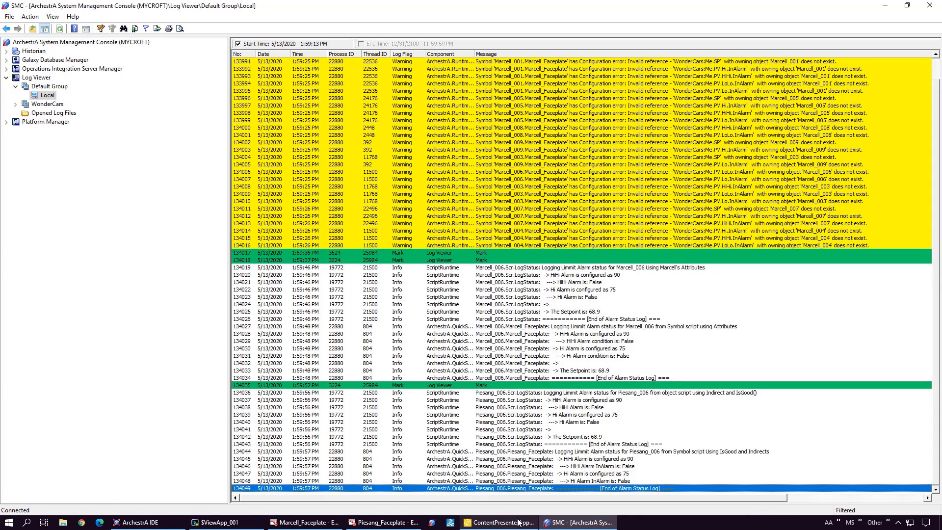
left_click(498, 522)
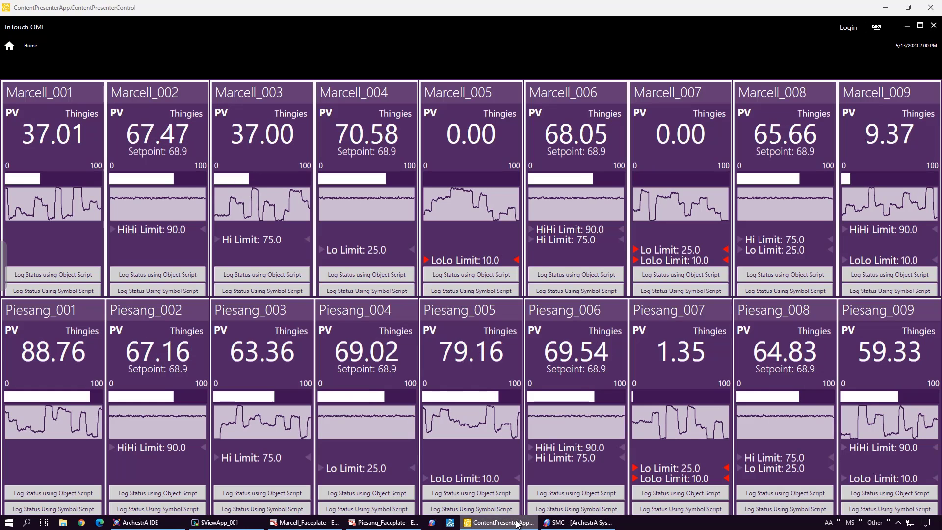